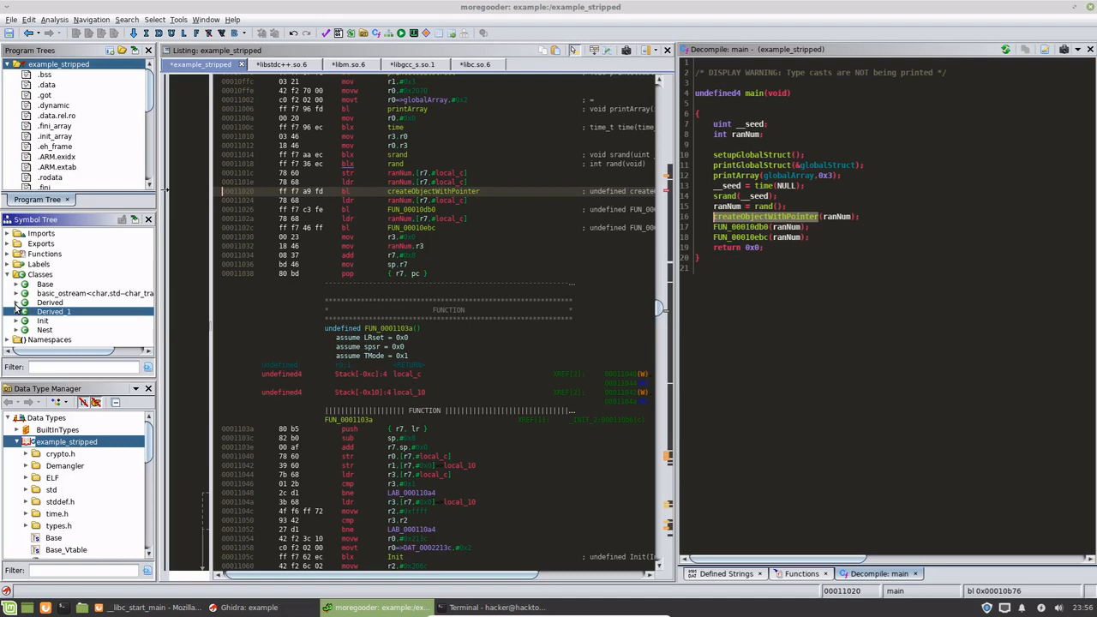
{"action": "mouse_move", "coordinate": [193, 278]}
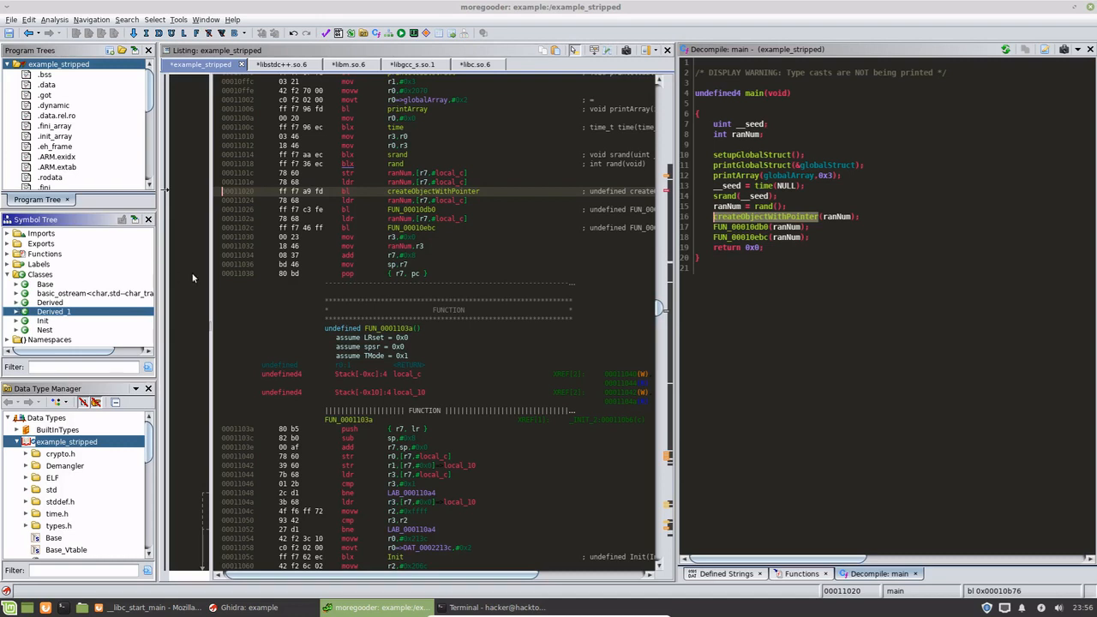
{"action": "mouse_move", "coordinate": [699, 253]}
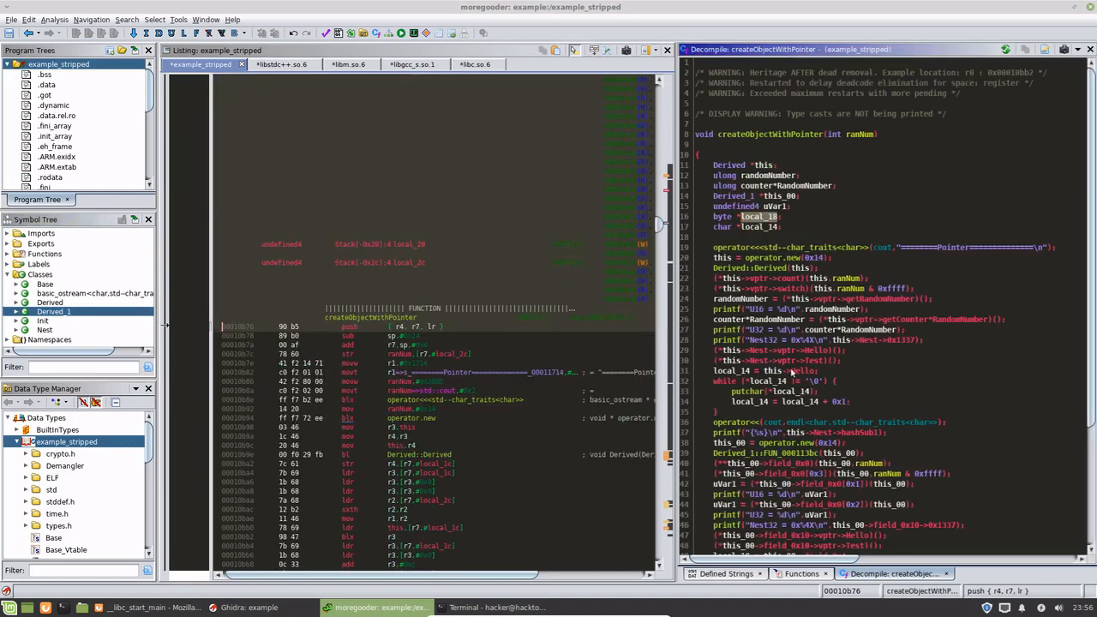
Scroll through the decompiled createObjectWithPointer code, reading it alongside the assembly
{"action": "scroll", "scroll_direction": "down", "scroll_amount": 3}
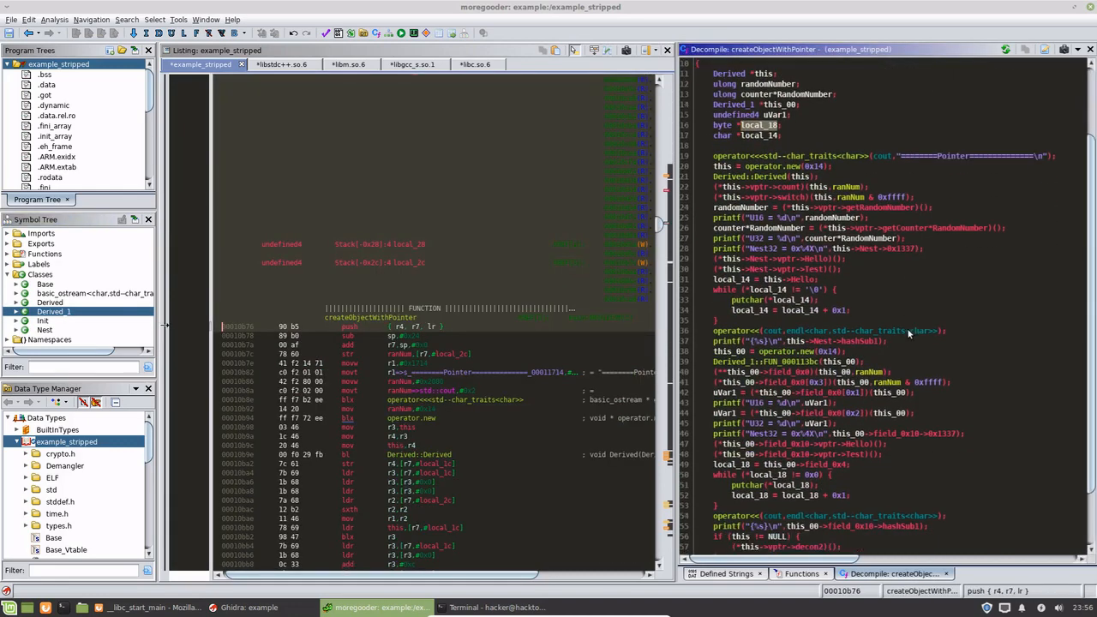
{"action": "scroll", "scroll_direction": "down", "scroll_amount": 3}
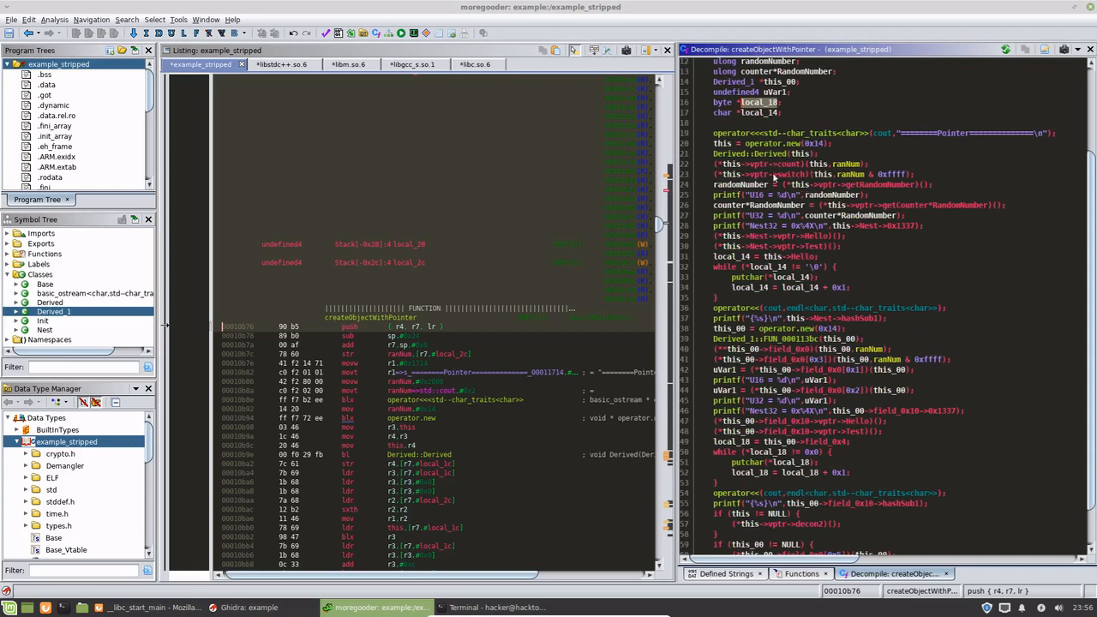
{"action": "mouse_move", "coordinate": [774, 176]}
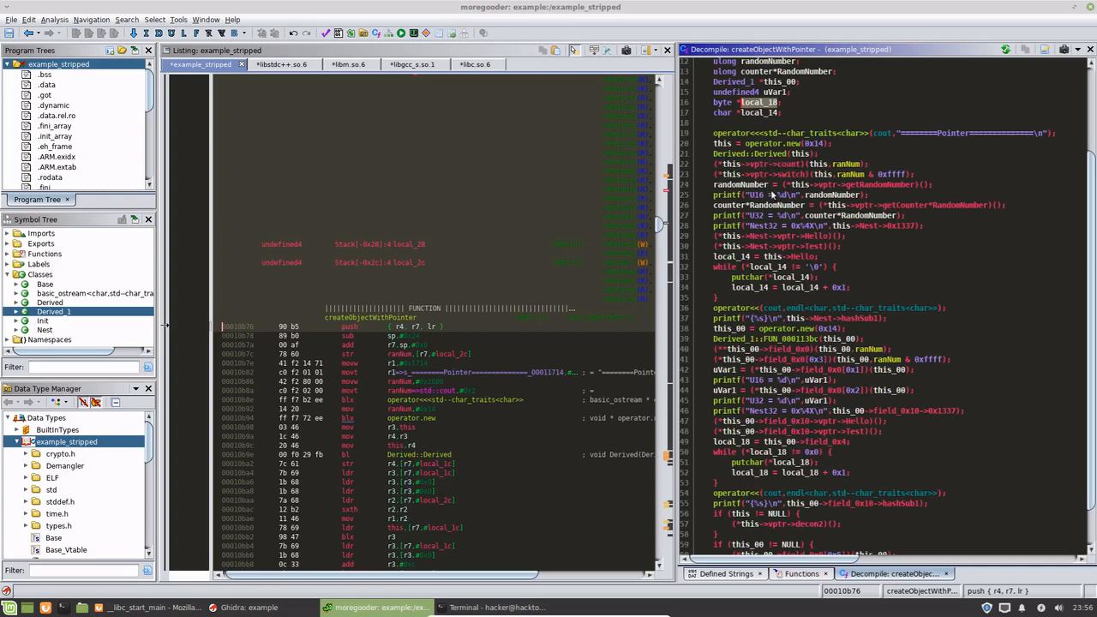
{"action": "scroll", "scroll_direction": "up", "scroll_amount": 3}
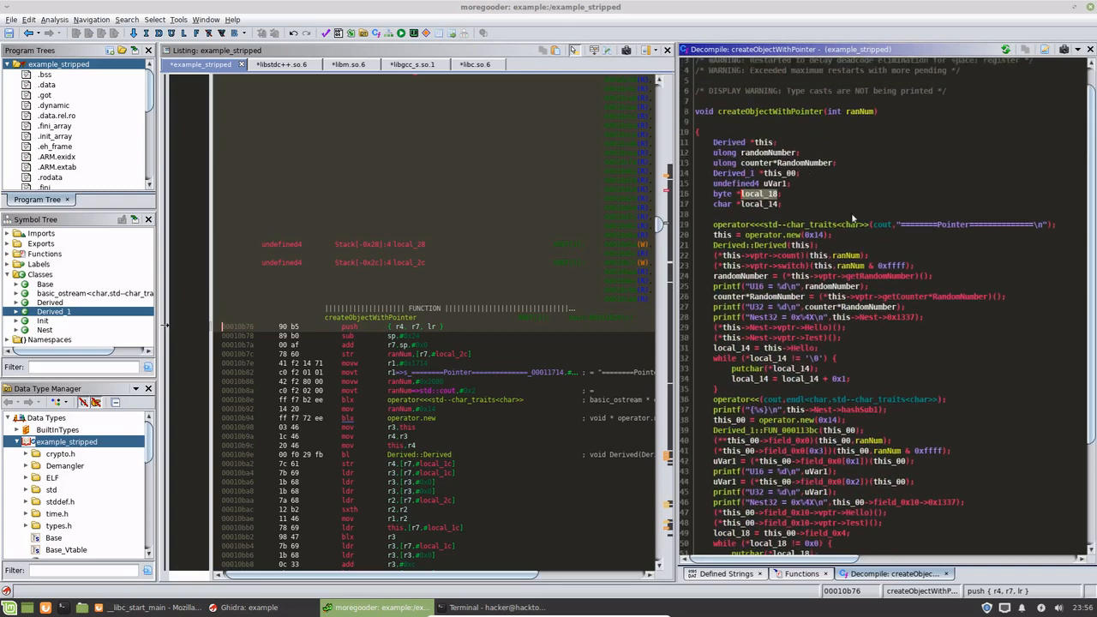
{"action": "scroll", "scroll_direction": "down", "scroll_amount": 3}
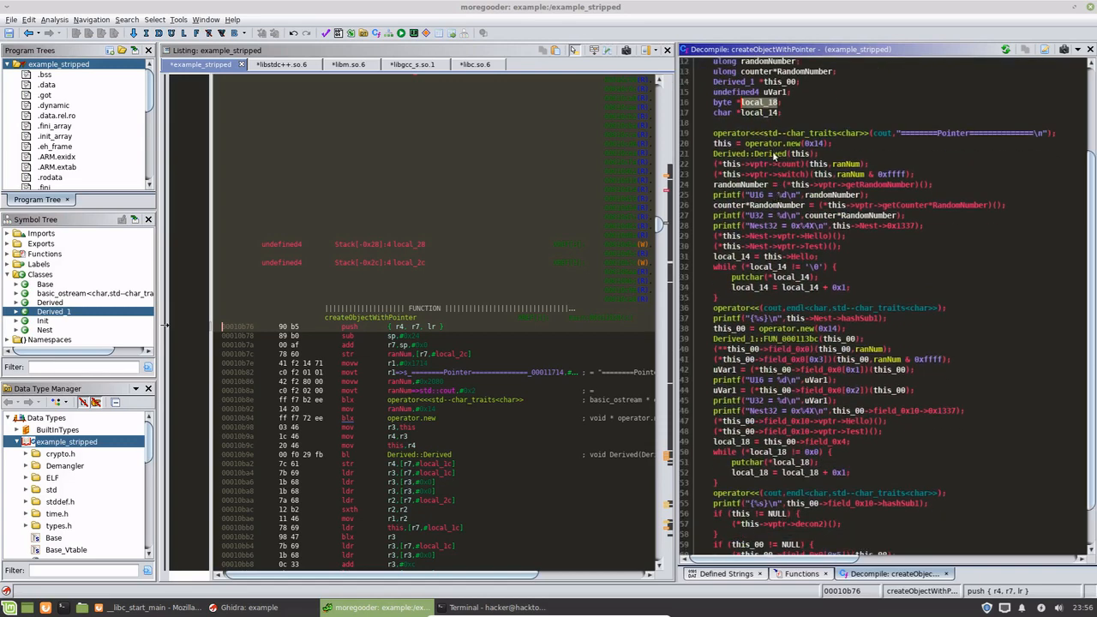
{"action": "mouse_move", "coordinate": [904, 196]}
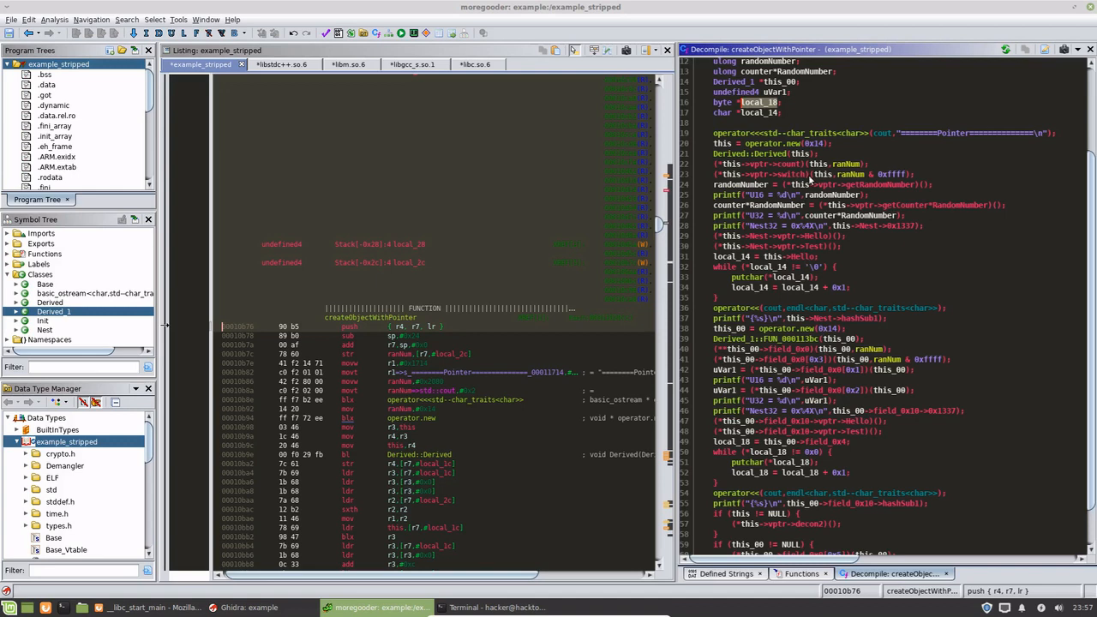
{"action": "mouse_move", "coordinate": [864, 175]}
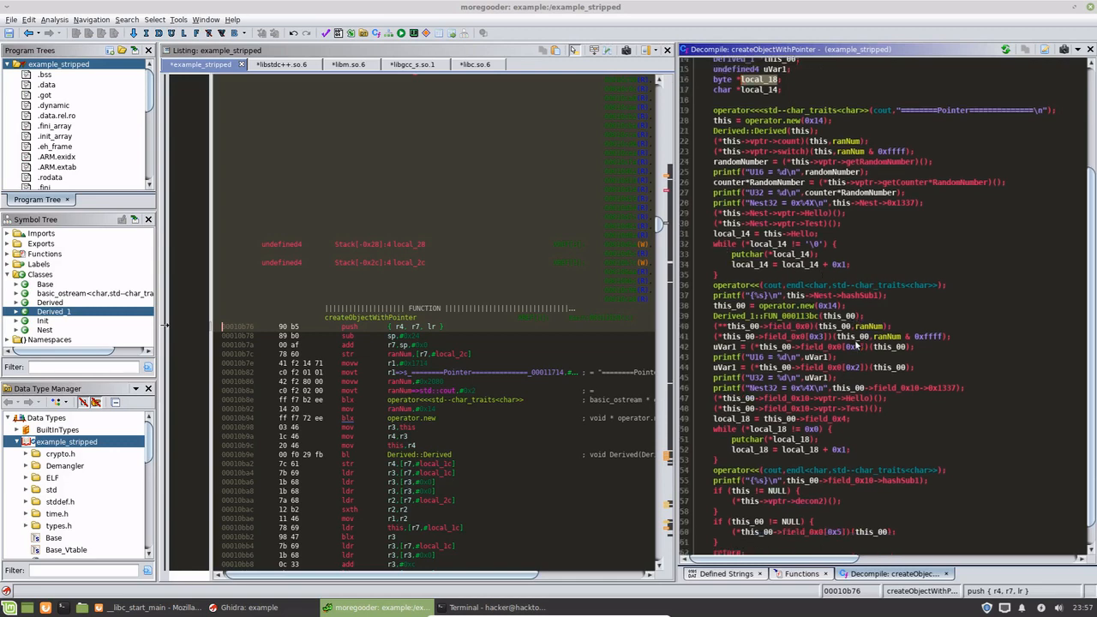
{"action": "scroll", "scroll_direction": "down", "scroll_amount": 3}
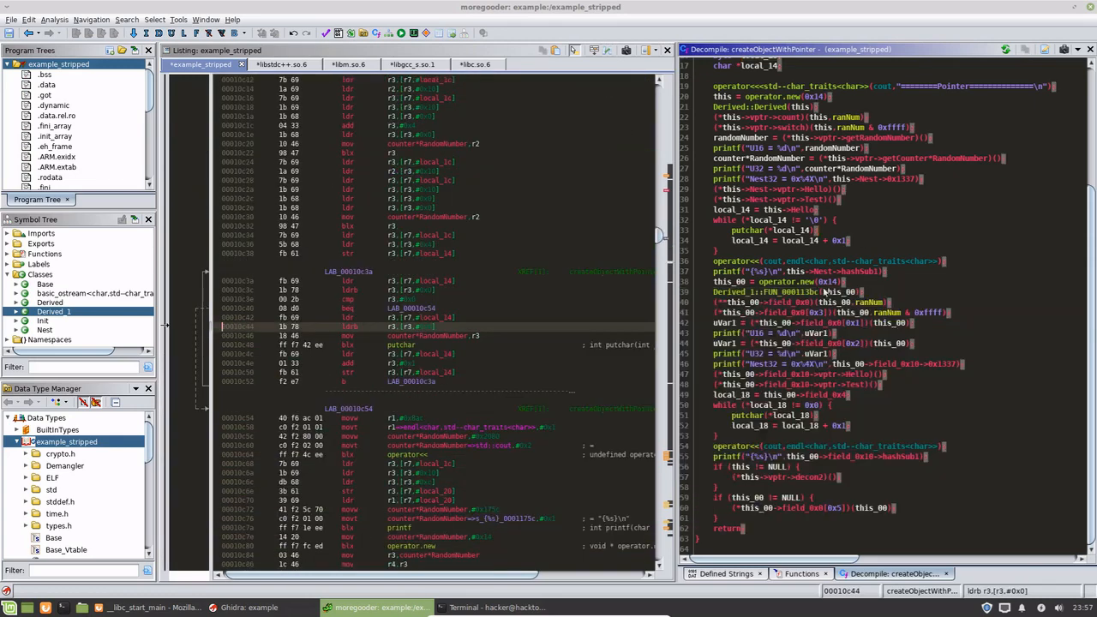
{"action": "scroll", "scroll_direction": "up", "scroll_amount": 3}
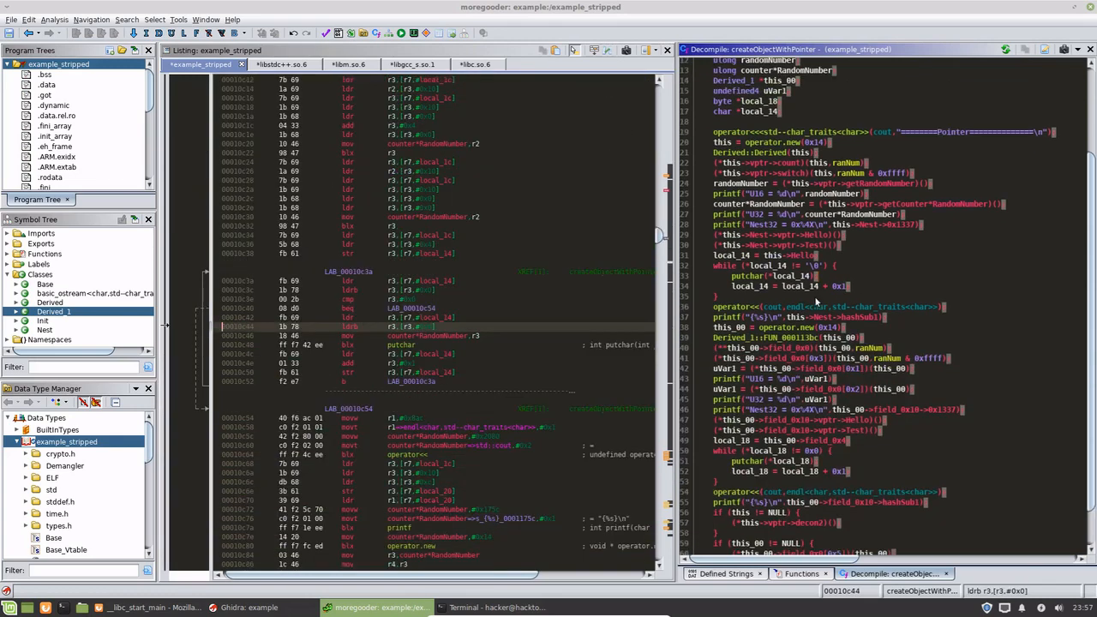
{"action": "scroll", "scroll_direction": "up", "scroll_amount": 3}
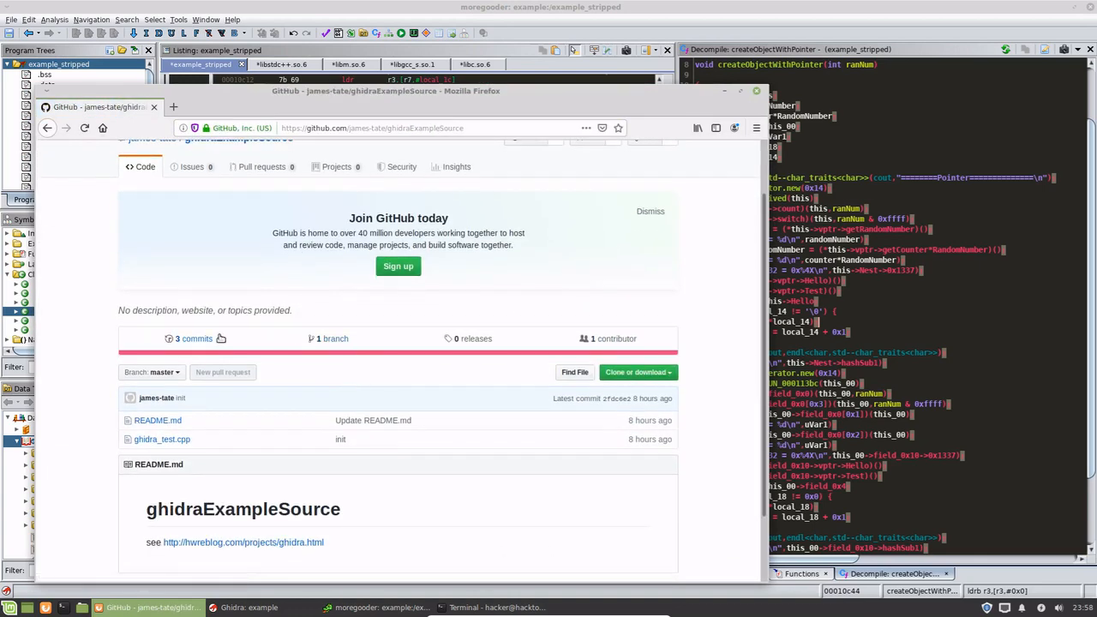
{"action": "mouse_move", "coordinate": [153, 111]}
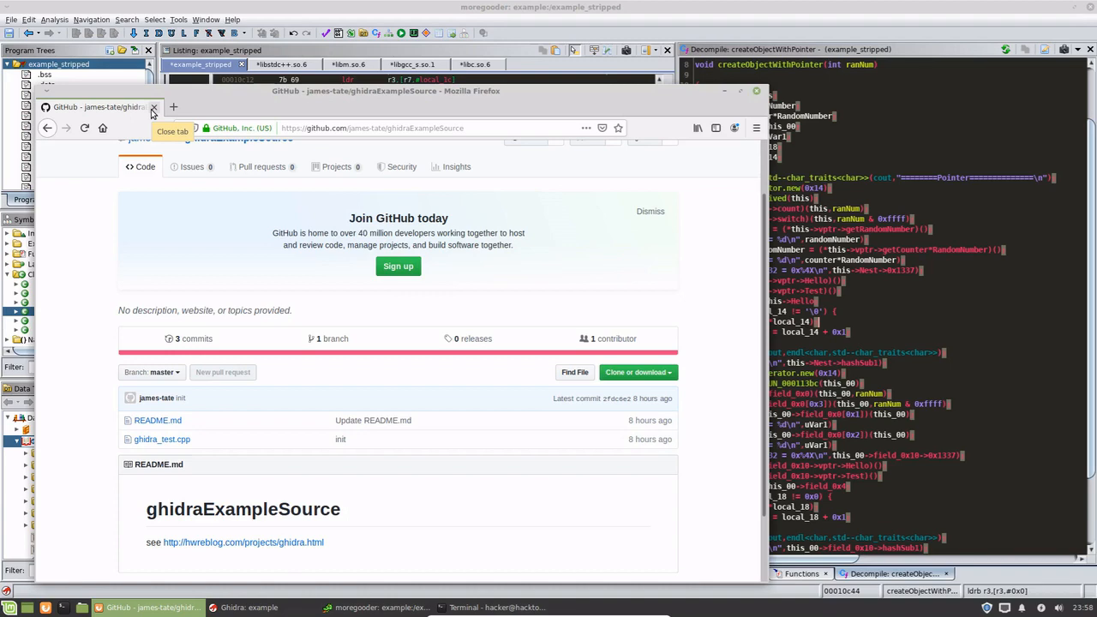
Close the ghidraExampleSource GitHub tab in Firefox
{"action": "left_click", "coordinate": [155, 106]}
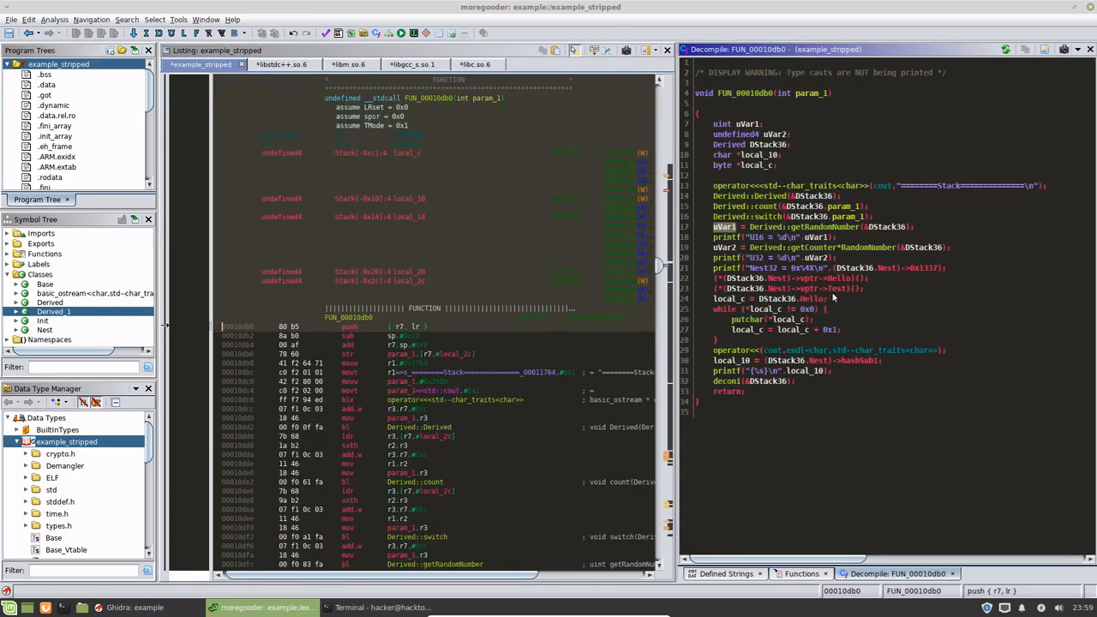
{"action": "mouse_move", "coordinate": [1008, 225]}
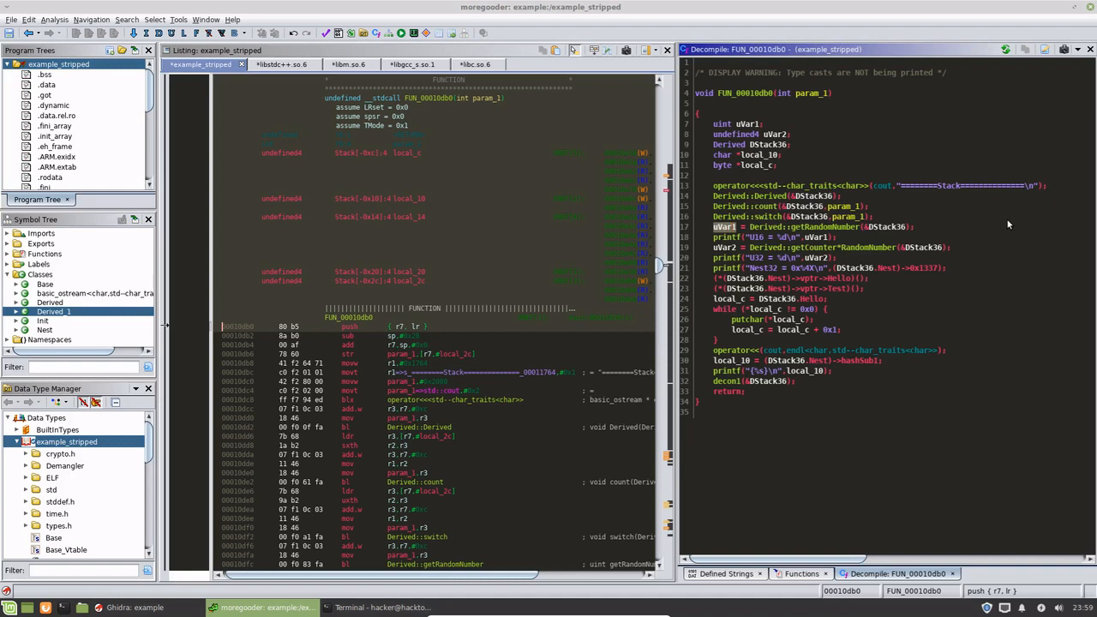
Highlight the Derived::count call in FUN_00010db0 to locate its assembly at 00010de2
{"action": "left_click", "coordinate": [771, 196]}
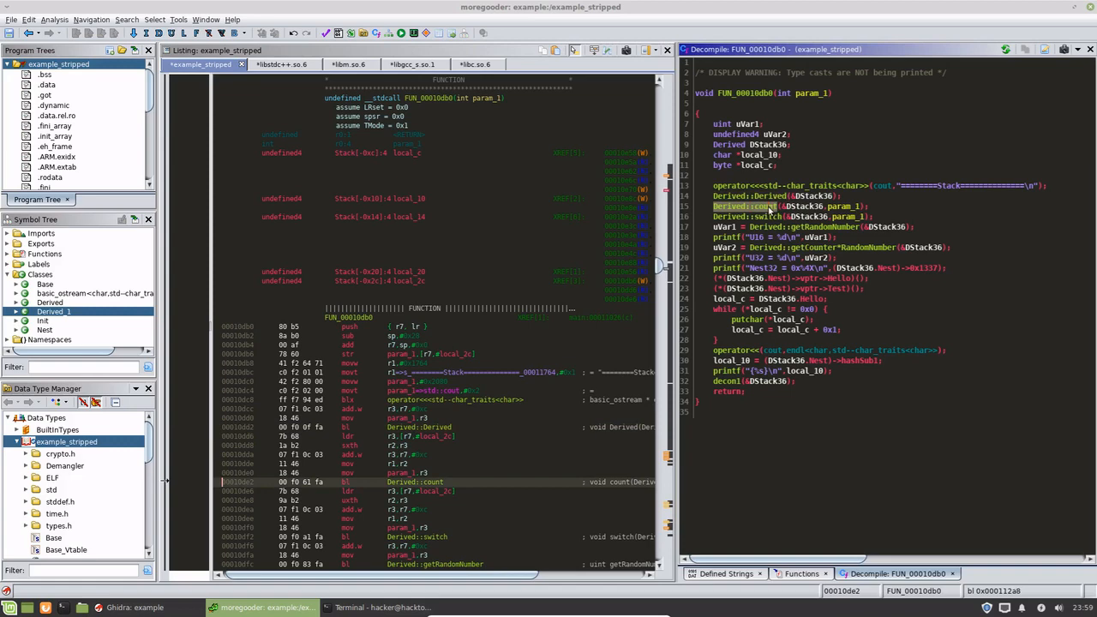
{"action": "mouse_move", "coordinate": [769, 212]}
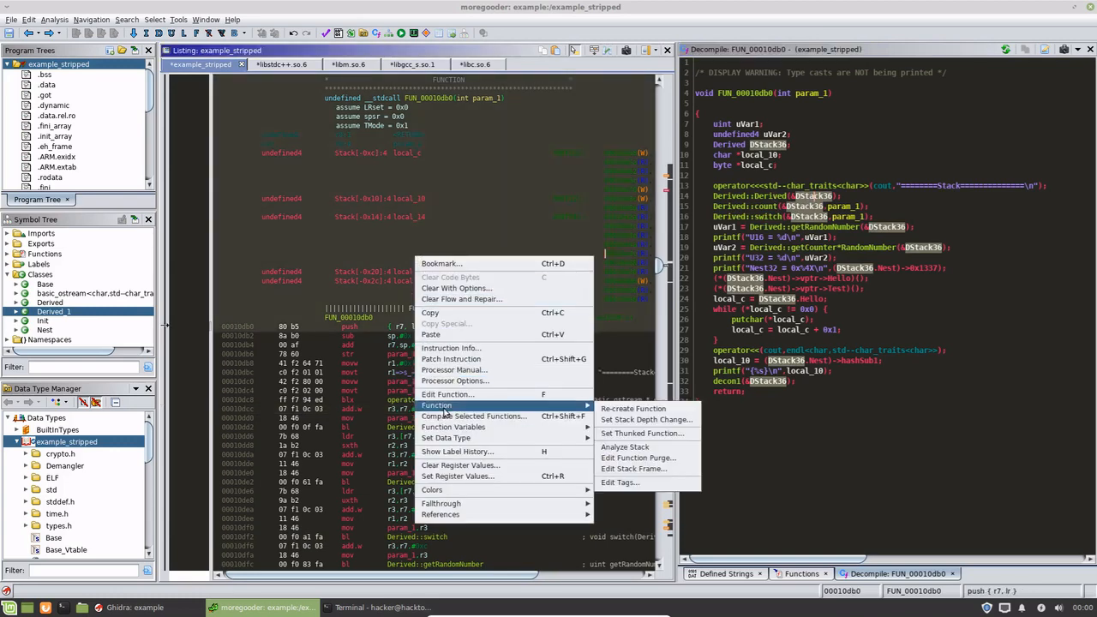
{"action": "mouse_move", "coordinate": [474, 416]}
{"action": "type", "text": "DerivedObject"}
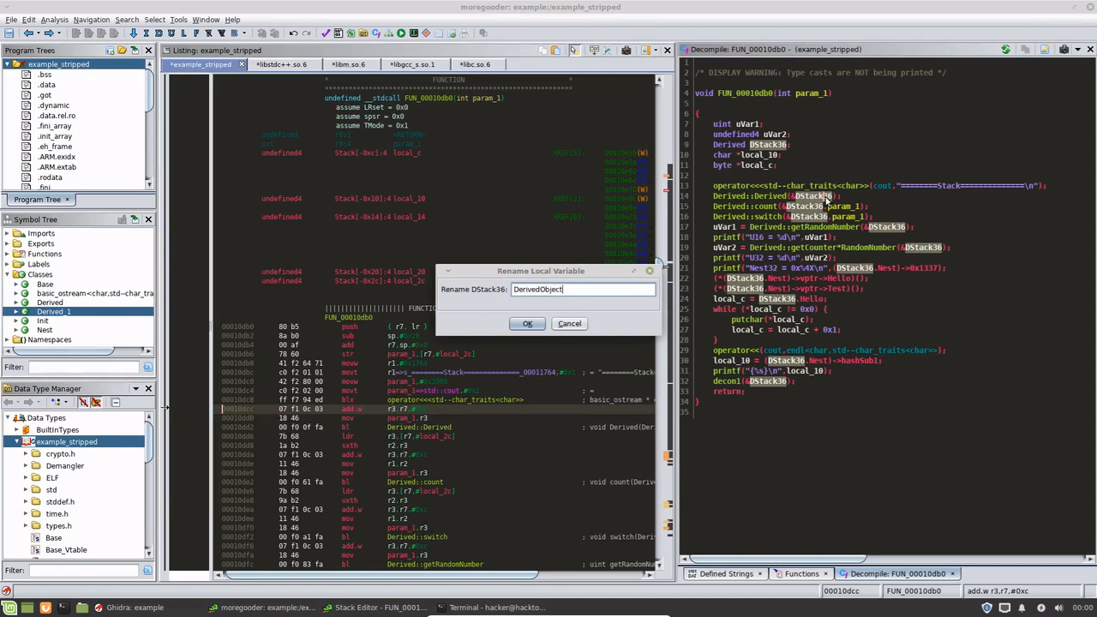
Confirm DerivedObject as DStack36's new name and review the updated decompiled code
{"action": "left_click", "coordinate": [527, 323]}
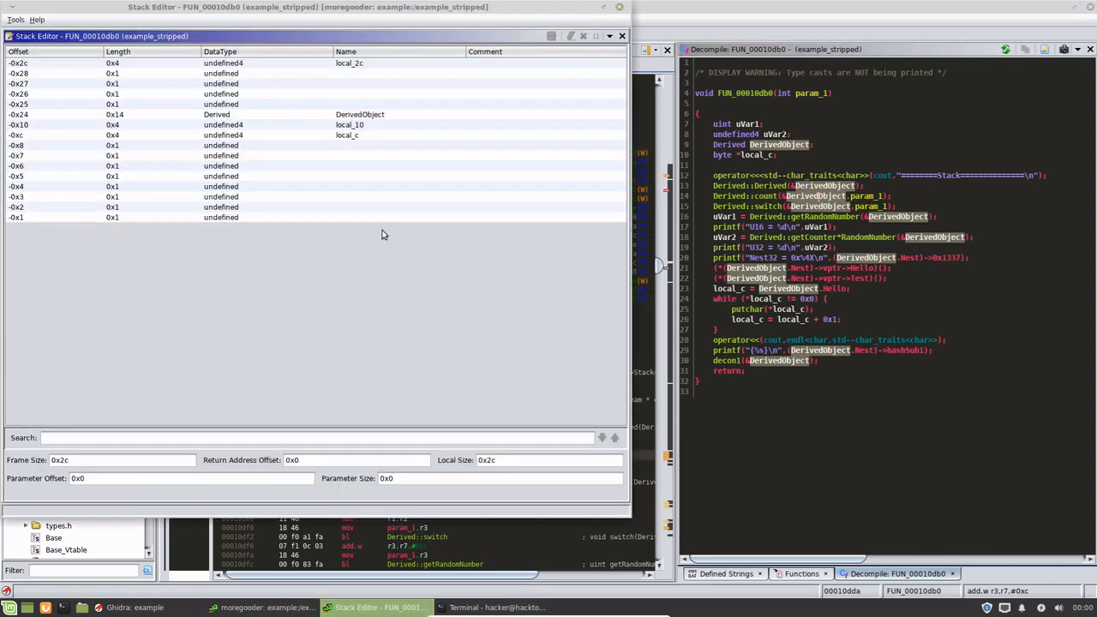
{"action": "left_click", "coordinate": [124, 114]}
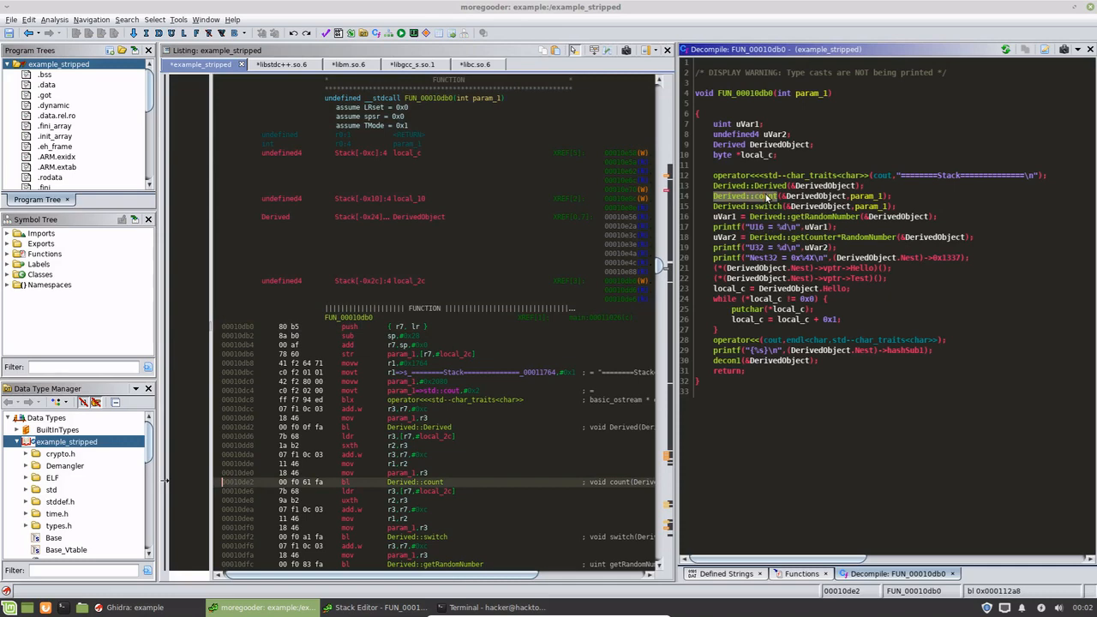
{"action": "scroll", "scroll_direction": "down", "scroll_amount": 3}
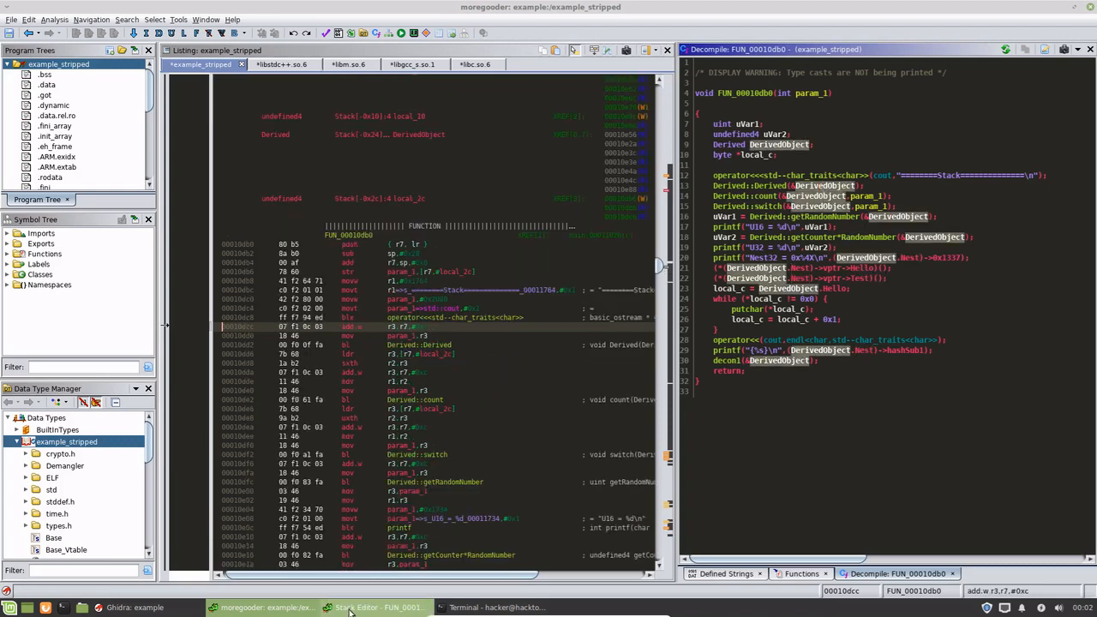
Rename FUN_00010db0's parameter param_1 to random and inspect the Derived structure's Nest field
{"action": "left_click", "coordinate": [377, 607]}
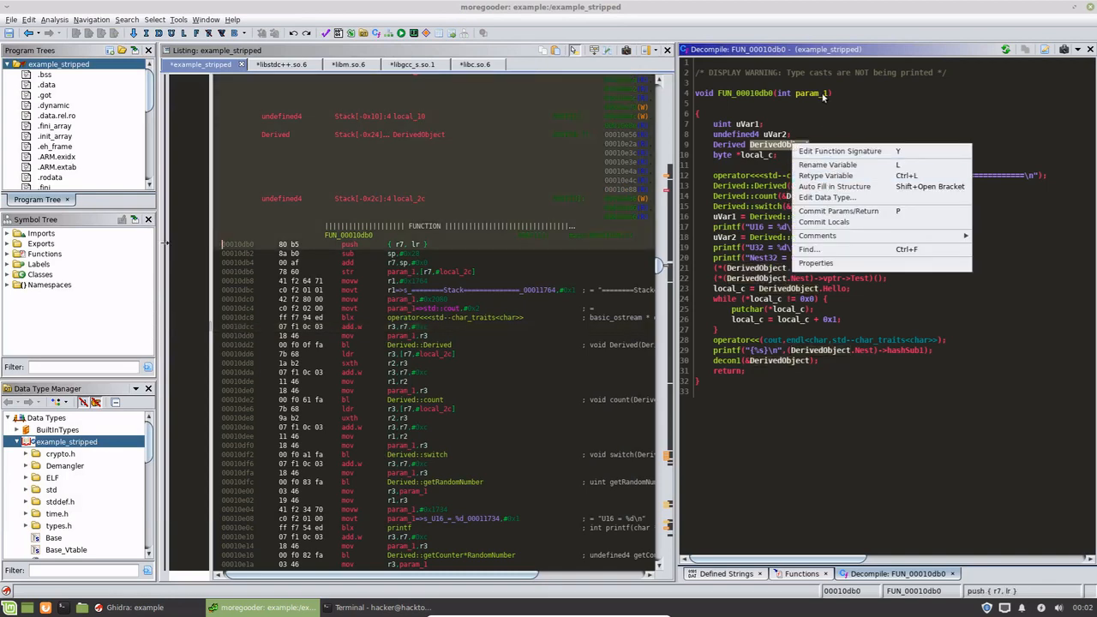
{"action": "left_click", "coordinate": [827, 163]}
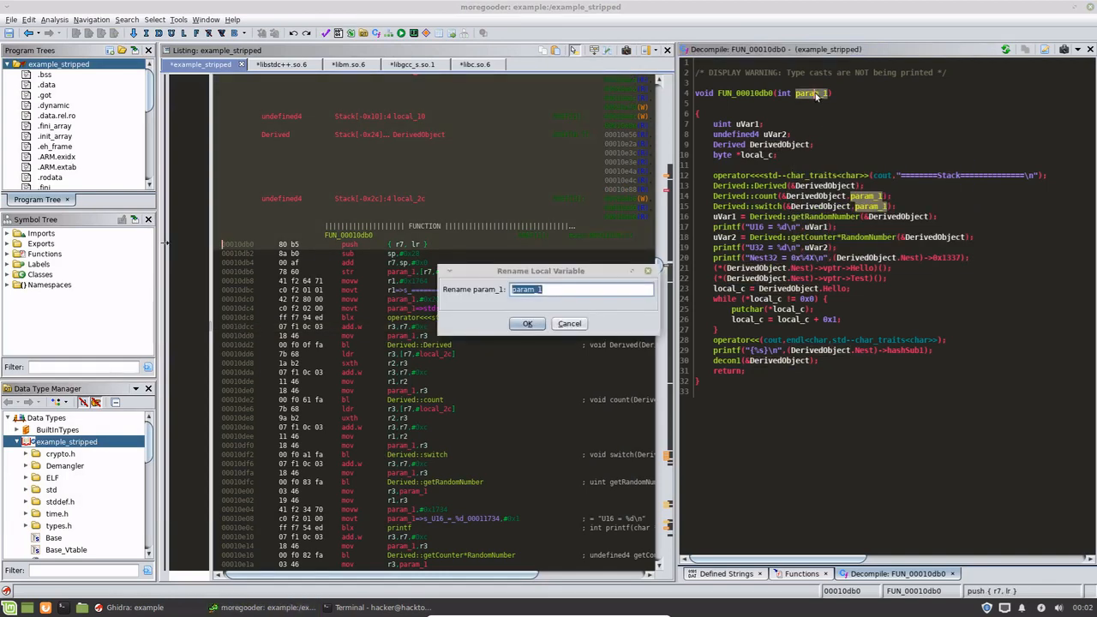
{"action": "left_click", "coordinate": [527, 323]}
{"action": "type", "text": "Derived"}
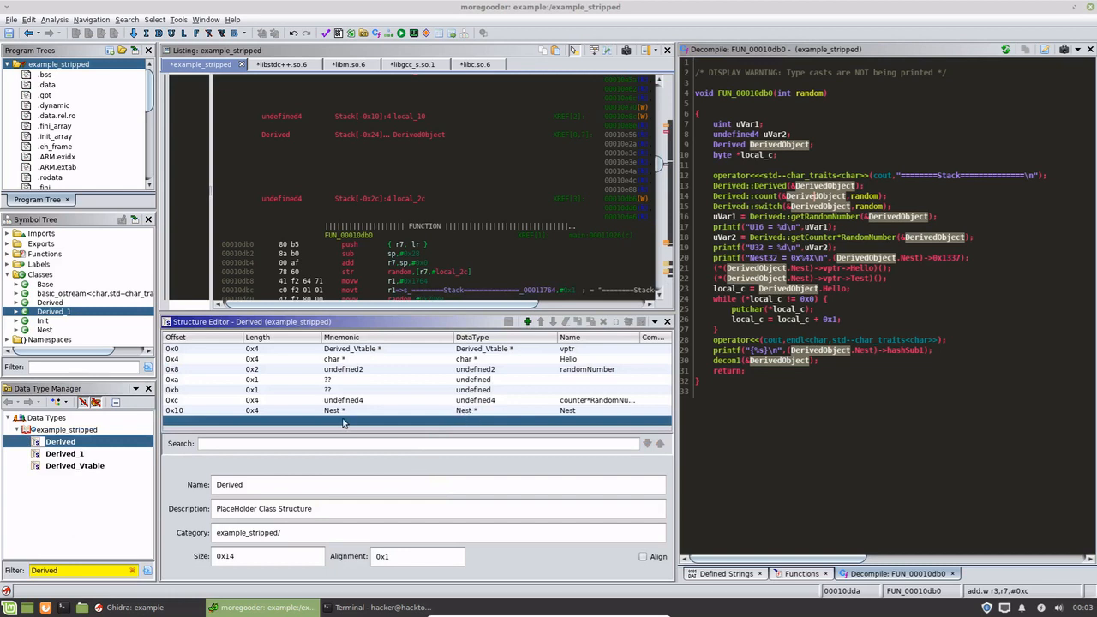
{"action": "left_click", "coordinate": [343, 410]}
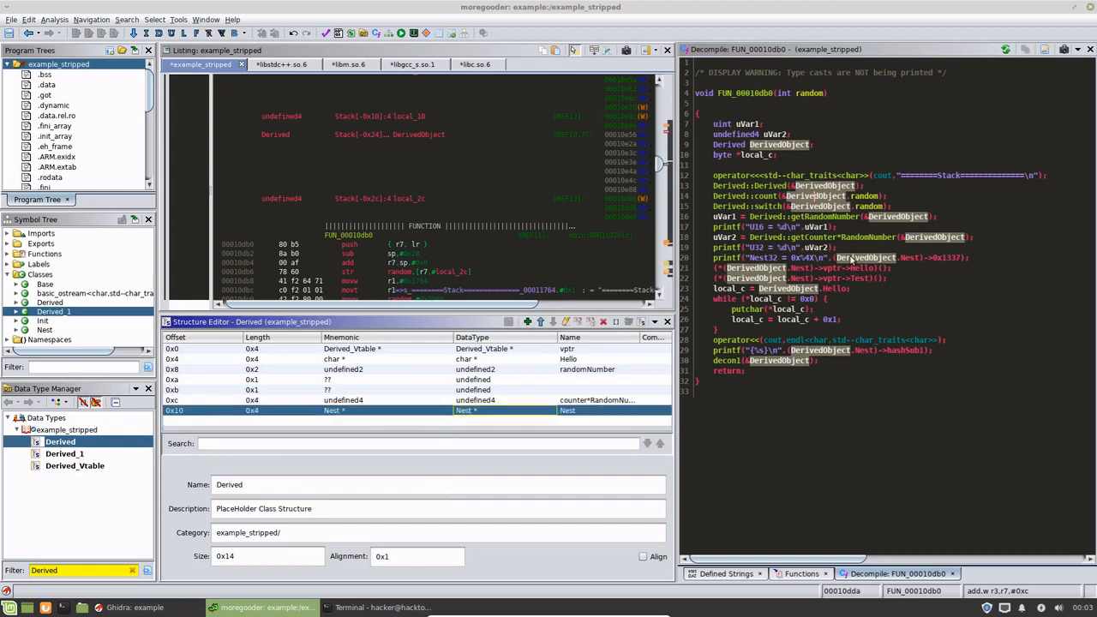
{"action": "mouse_move", "coordinate": [854, 265]}
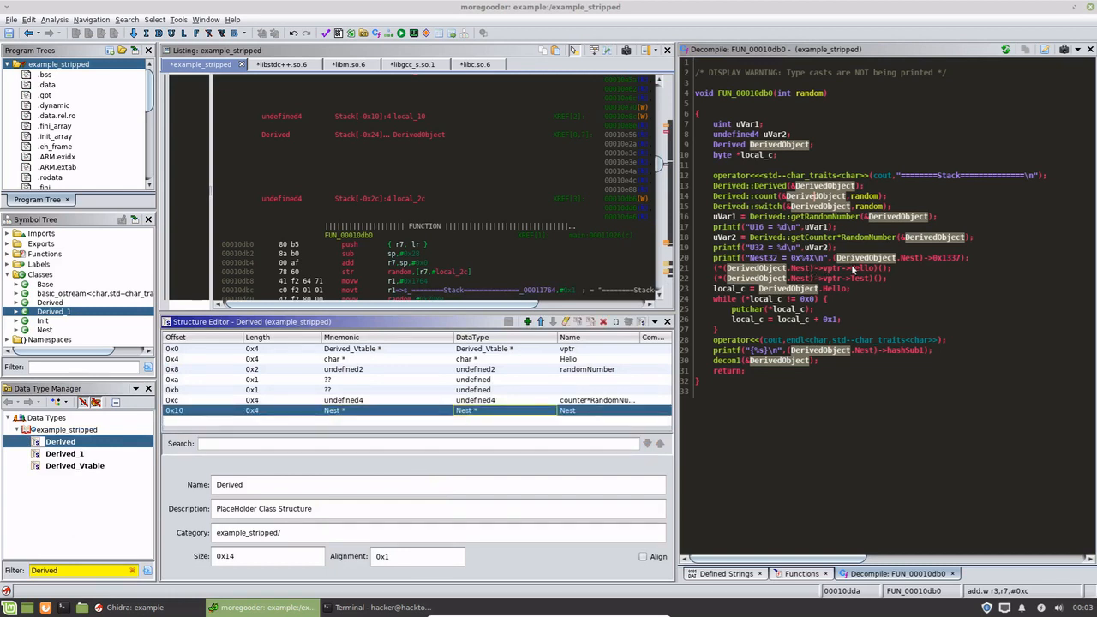
{"action": "mouse_move", "coordinate": [844, 277]}
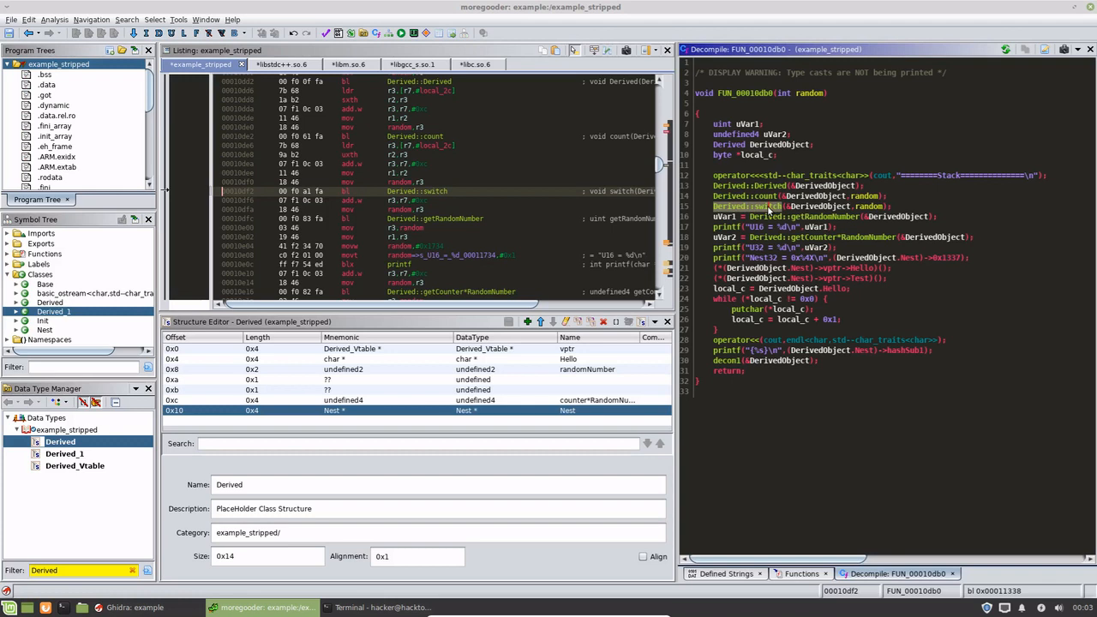
{"action": "mouse_move", "coordinate": [902, 289]}
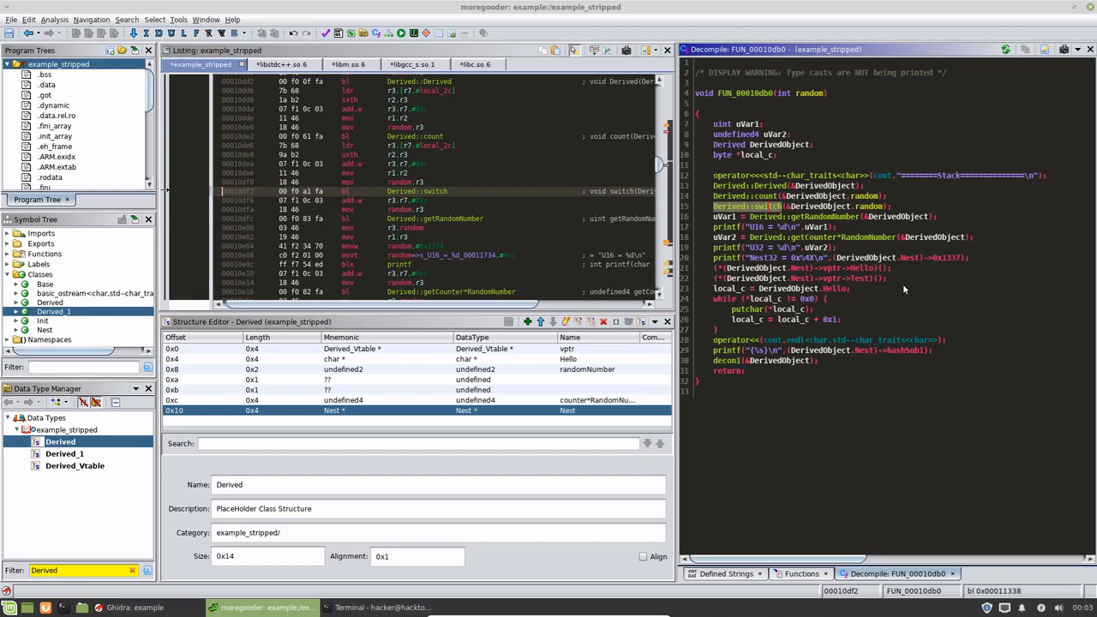
{"action": "mouse_move", "coordinate": [841, 337]}
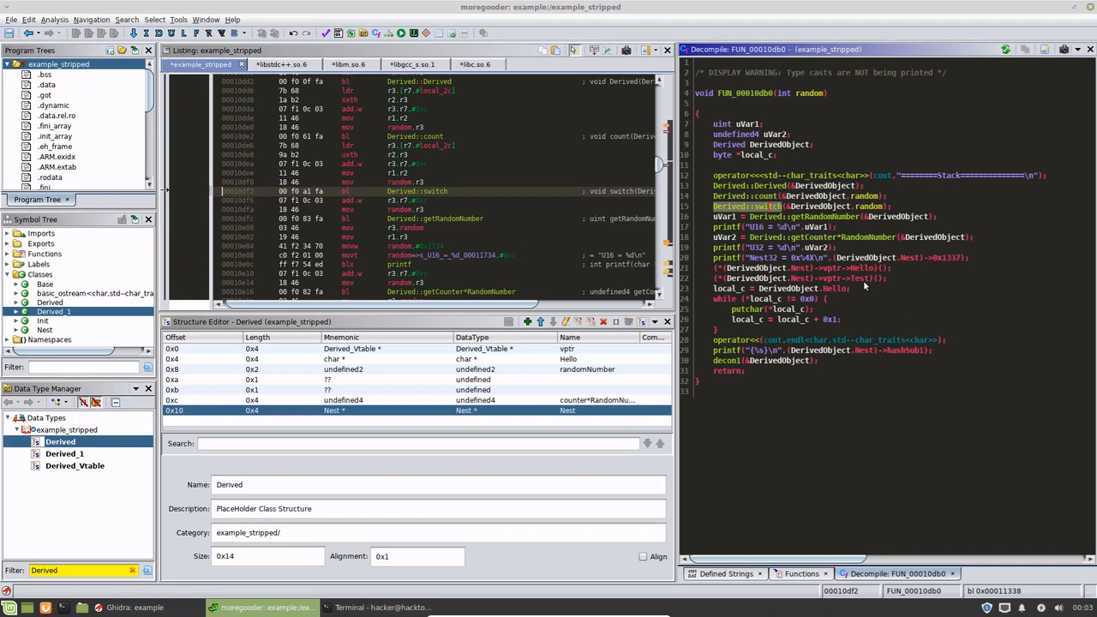
{"action": "mouse_move", "coordinate": [858, 285]}
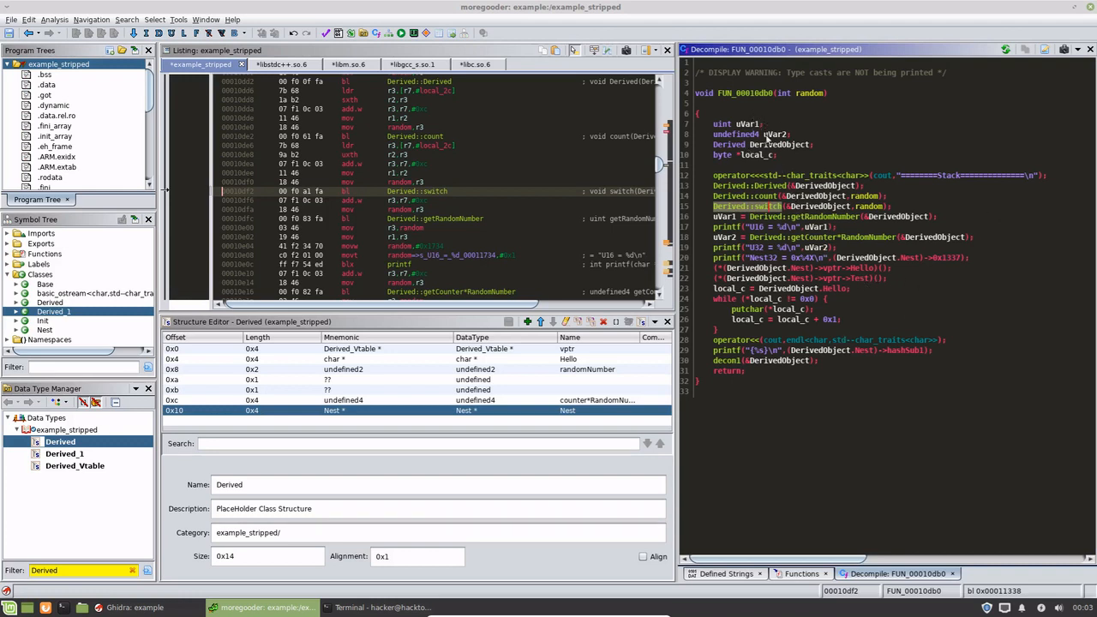
Rename FUN_00010db0 to StackObject through Rename Function
{"action": "right_click", "coordinate": [742, 92]}
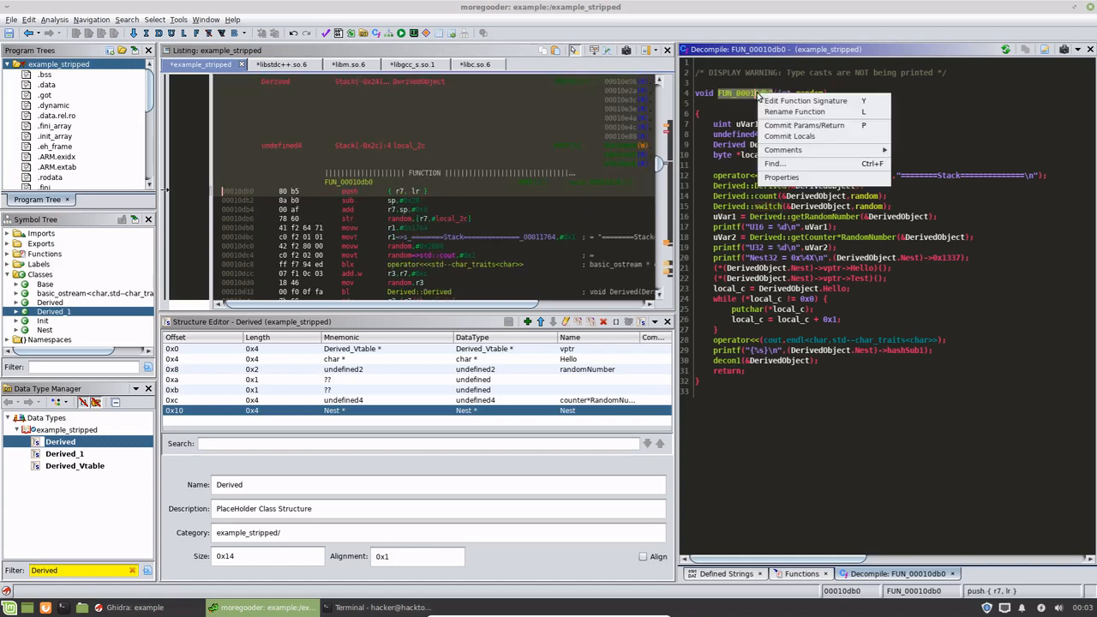
{"action": "left_click", "coordinate": [793, 112]}
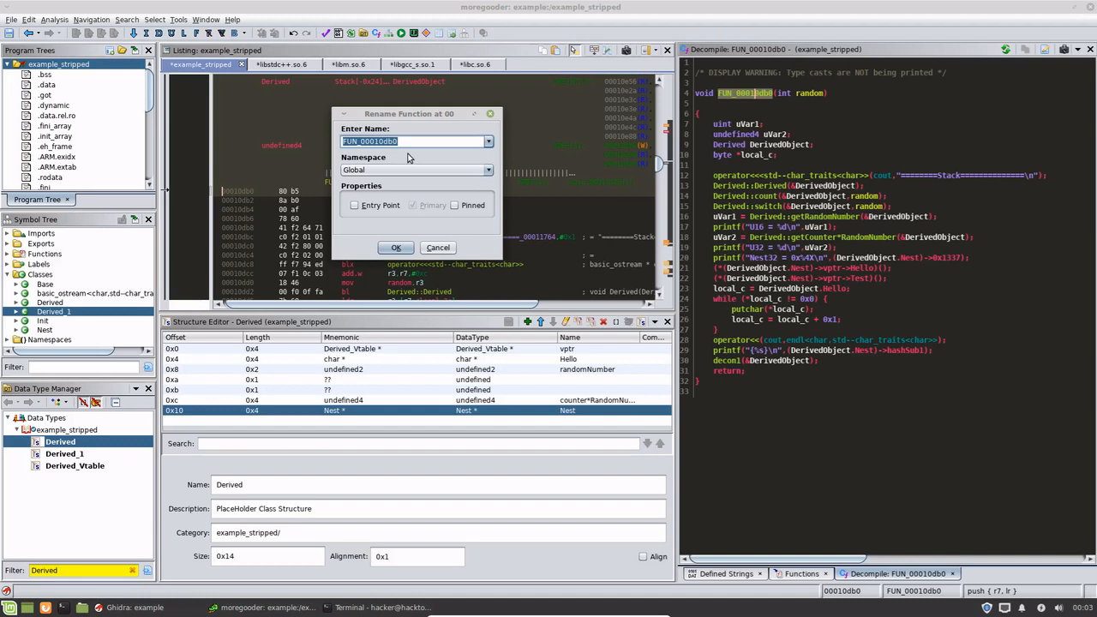
{"action": "type", "text": "StackObje"}
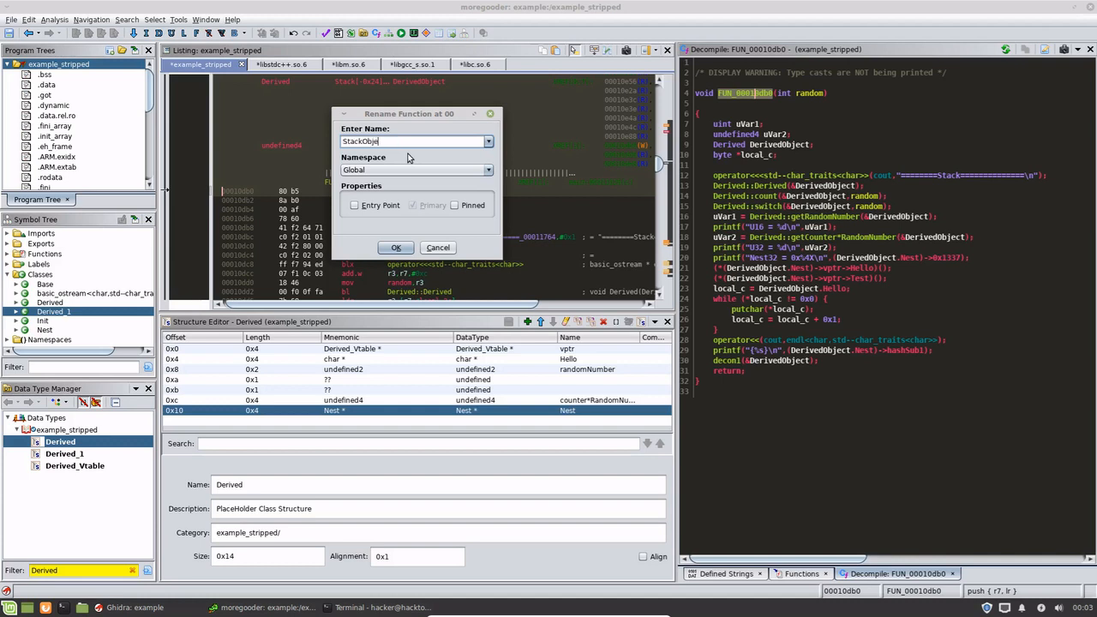
{"action": "left_click", "coordinate": [396, 247]}
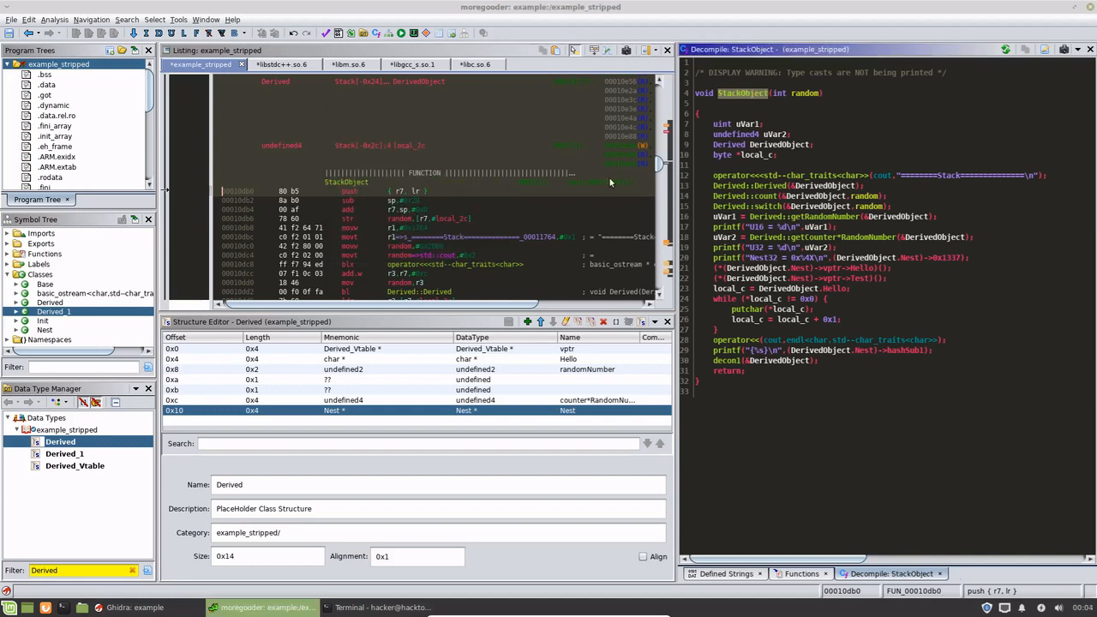
{"action": "scroll", "scroll_direction": "down", "scroll_amount": 3}
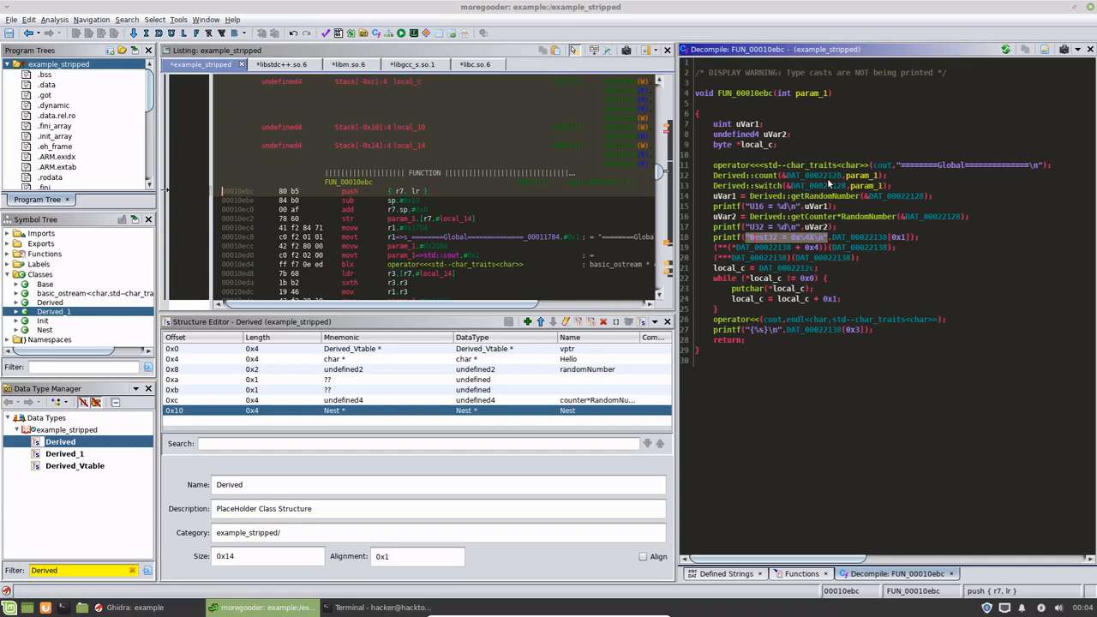
{"action": "mouse_move", "coordinate": [610, 187]}
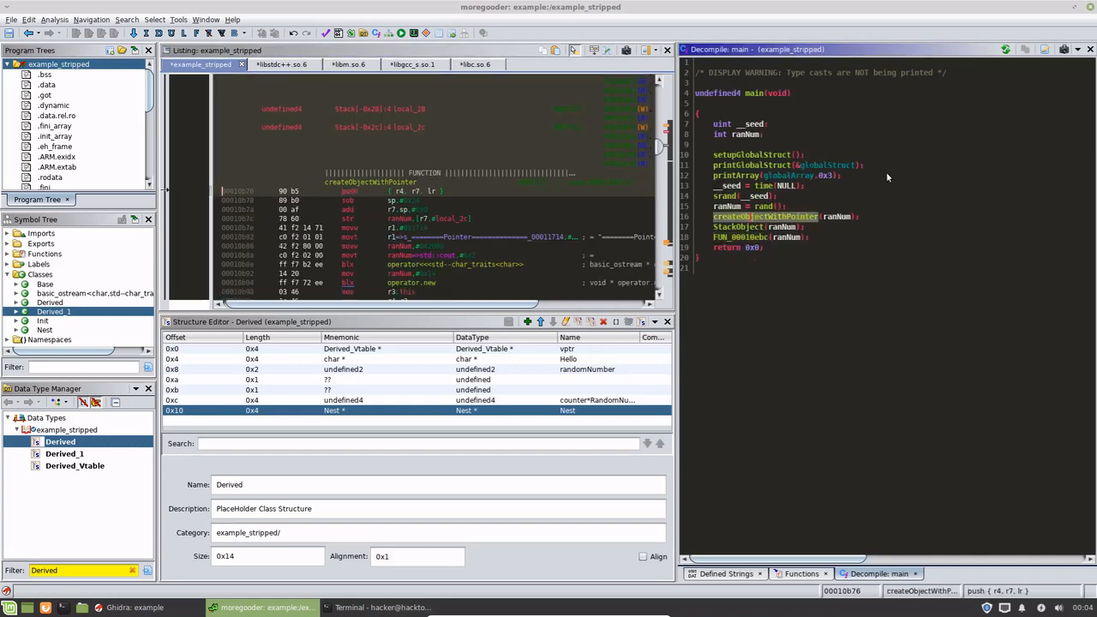
Rename the createObjectWithPointer function to PointerObject
{"action": "double_click", "coordinate": [755, 216]}
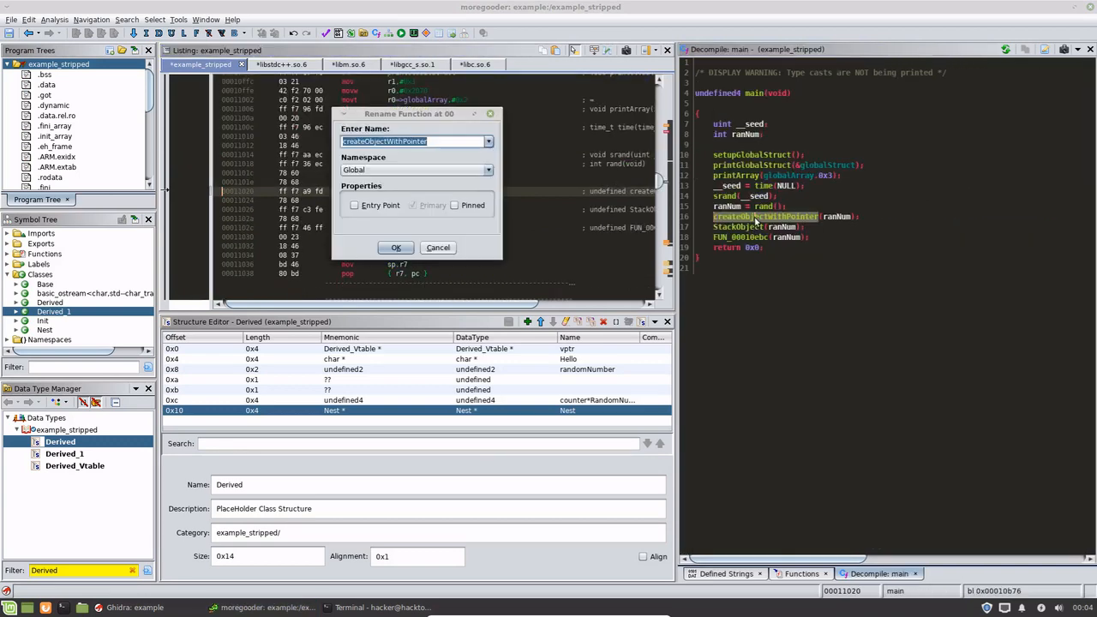
{"action": "type", "text": "PointerObj"}
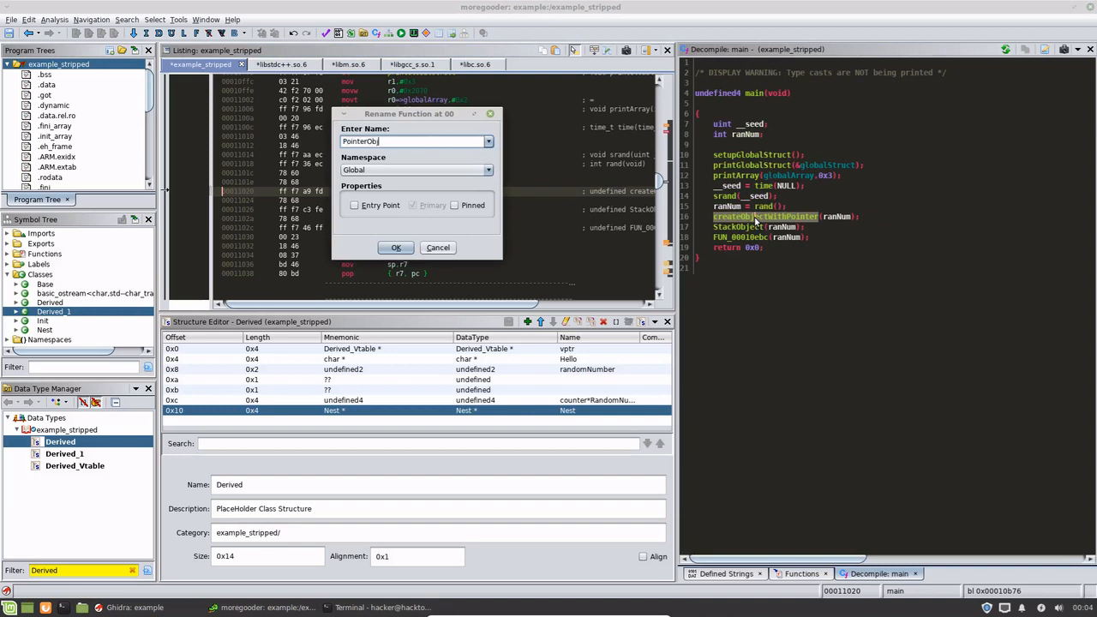
{"action": "left_click", "coordinate": [396, 247]}
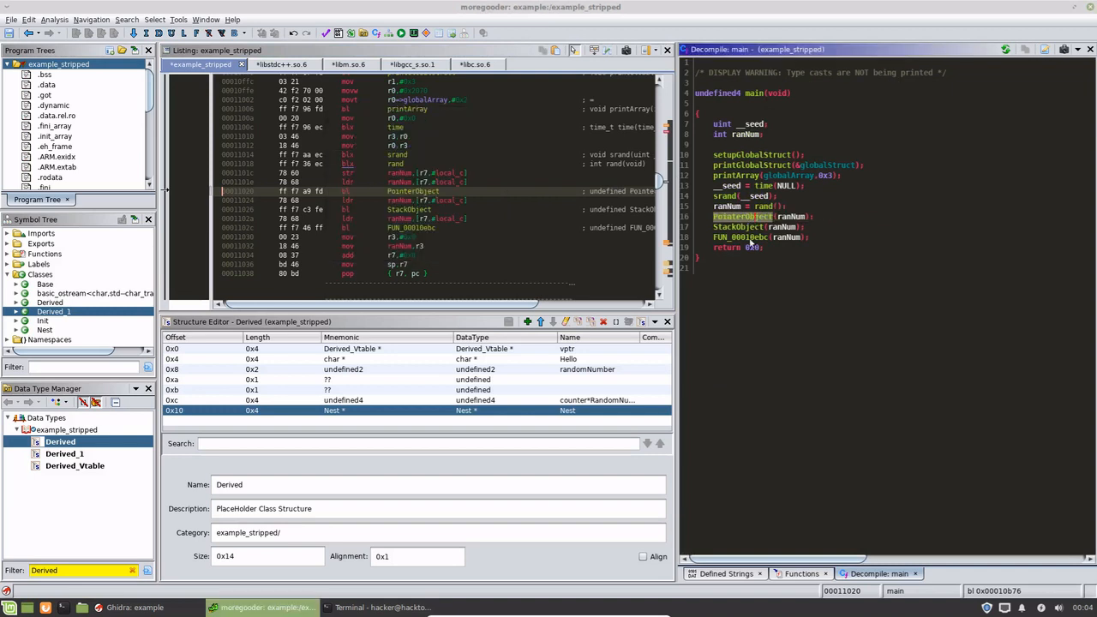
{"action": "mouse_move", "coordinate": [751, 238]}
{"action": "type", "text": "Global"}
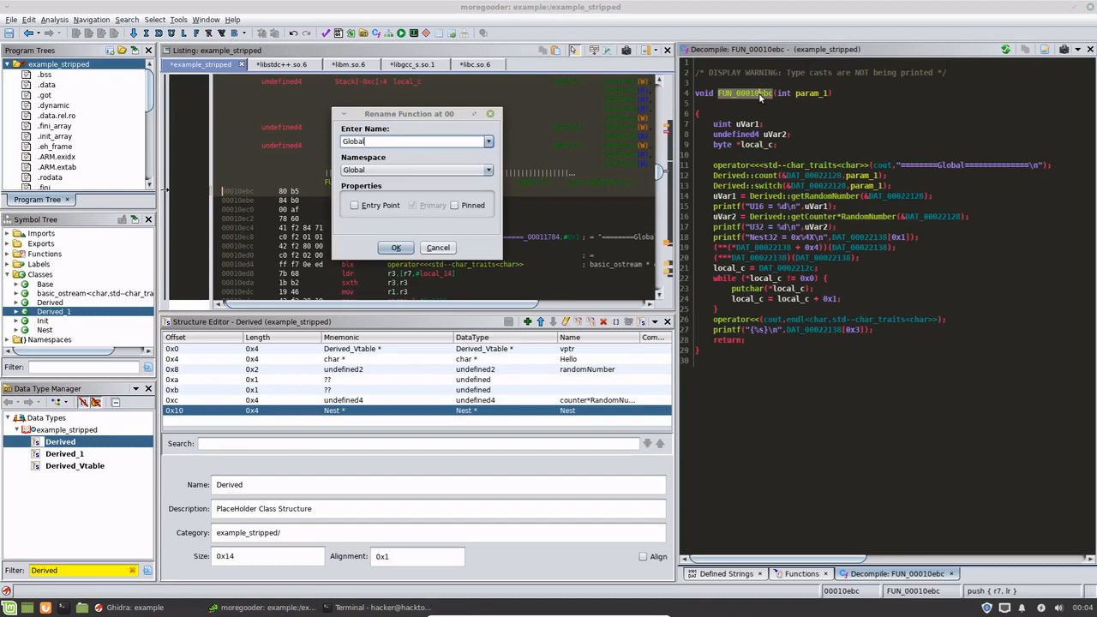
Rename FUN_00010ebc to GlobalObject and inspect DAT_00022128 in the listing
{"action": "left_click", "coordinate": [396, 246]}
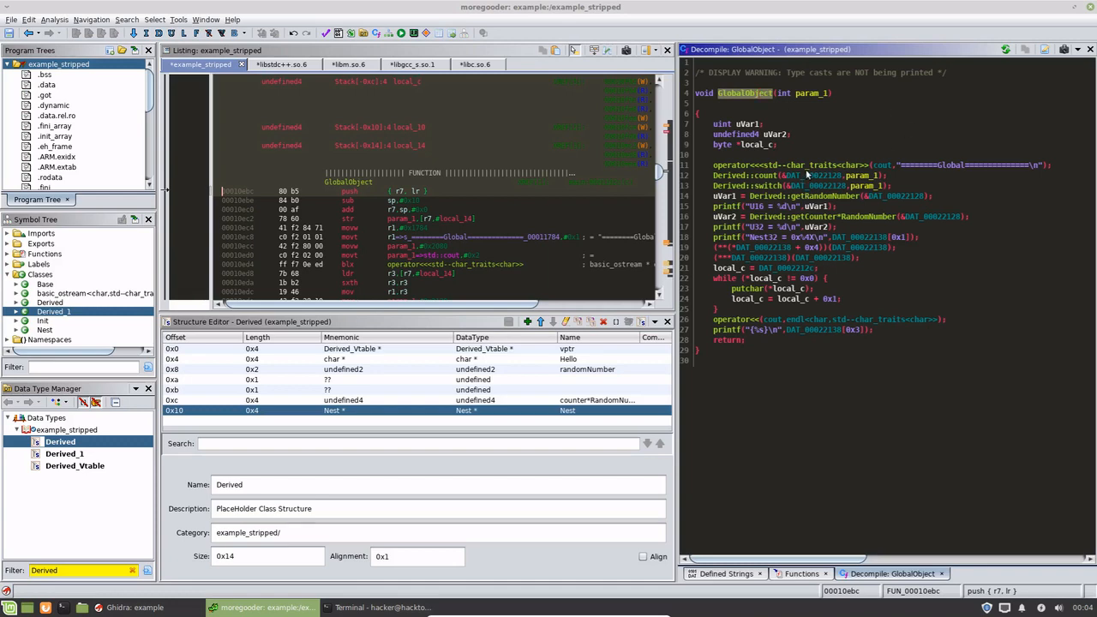
{"action": "scroll", "scroll_direction": "down", "scroll_amount": 3}
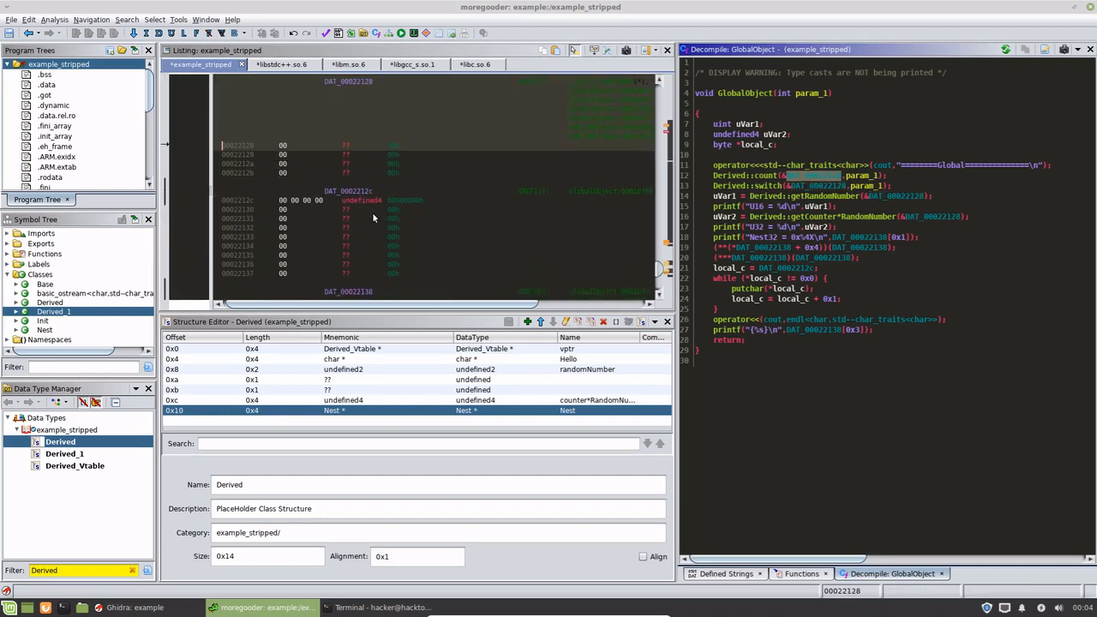
{"action": "scroll", "scroll_direction": "up", "scroll_amount": 3}
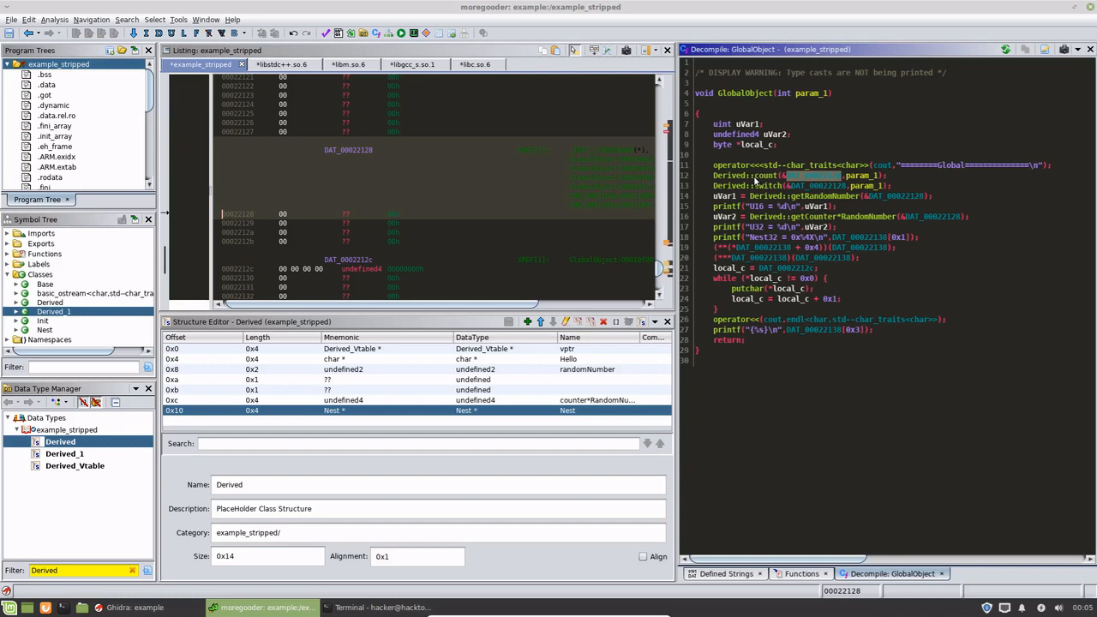
{"action": "mouse_move", "coordinate": [793, 182]}
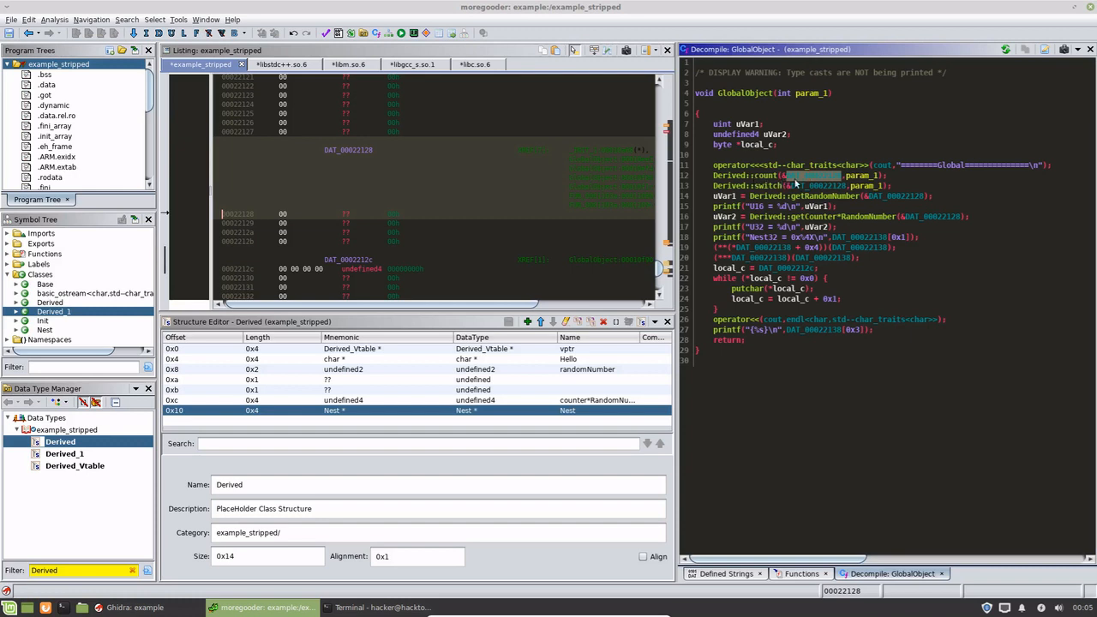
{"action": "scroll", "scroll_direction": "down", "scroll_amount": 3}
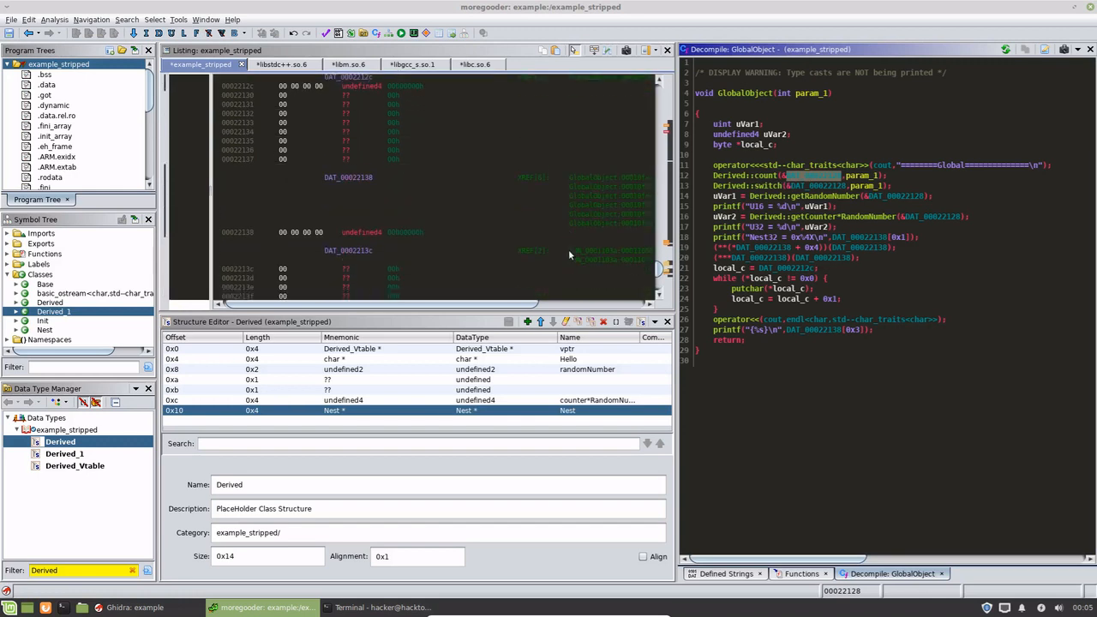
{"action": "scroll", "scroll_direction": "down", "scroll_amount": 3}
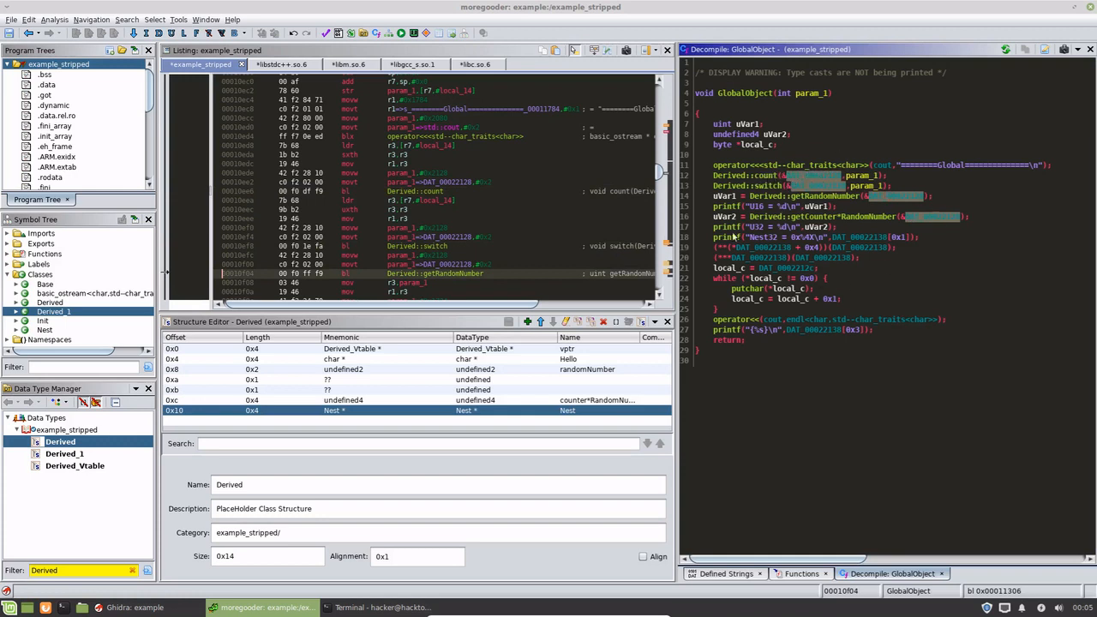
{"action": "mouse_move", "coordinate": [761, 183]}
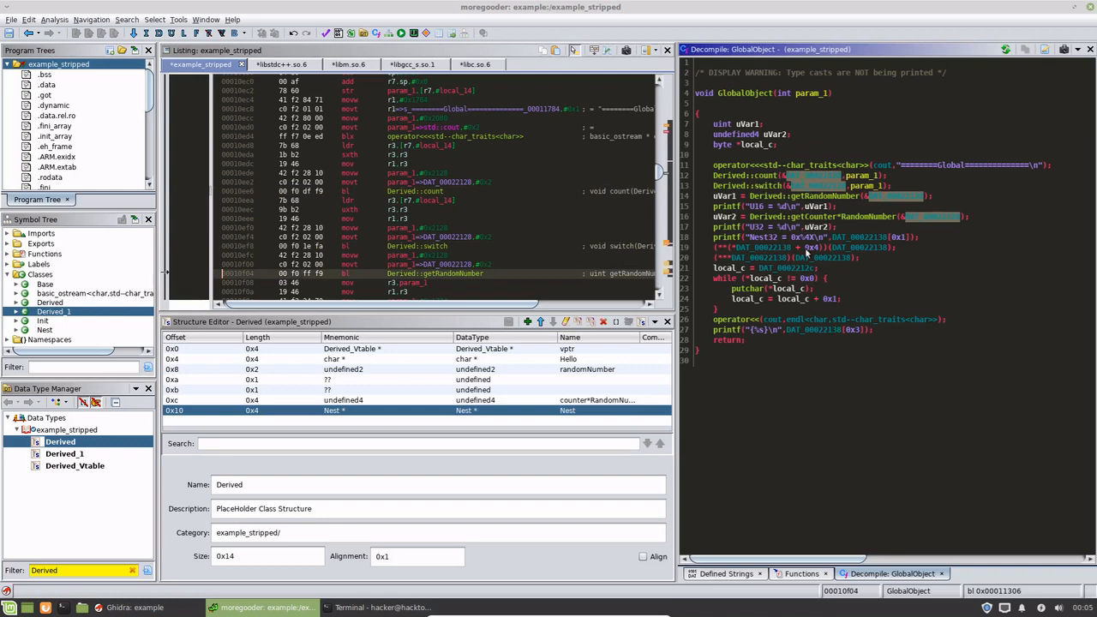
{"action": "mouse_move", "coordinate": [809, 257]}
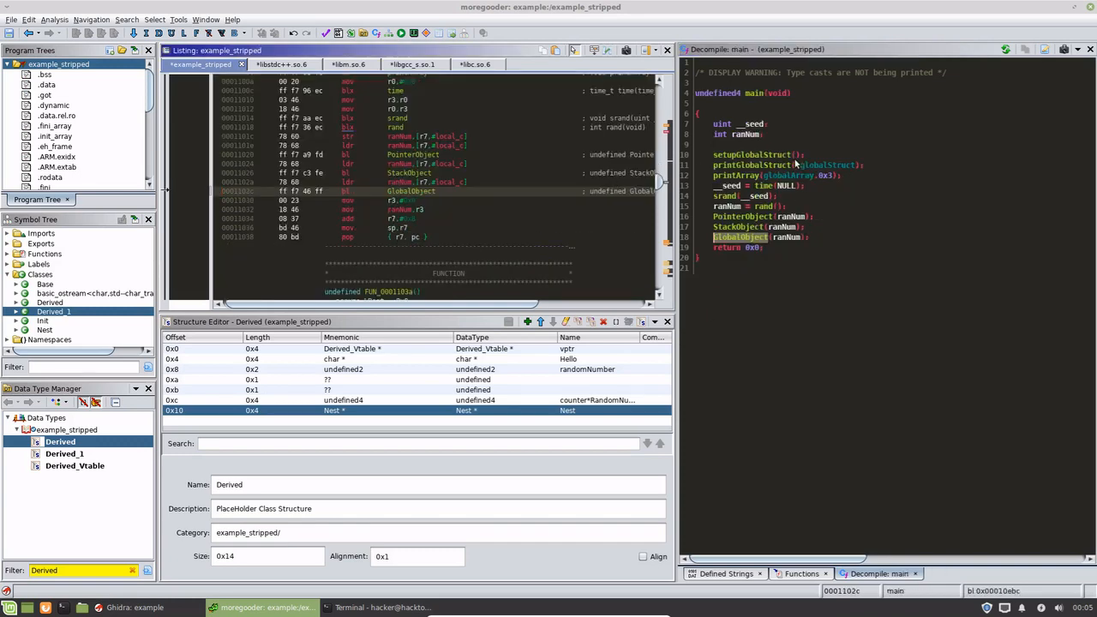
{"action": "mouse_move", "coordinate": [757, 197]}
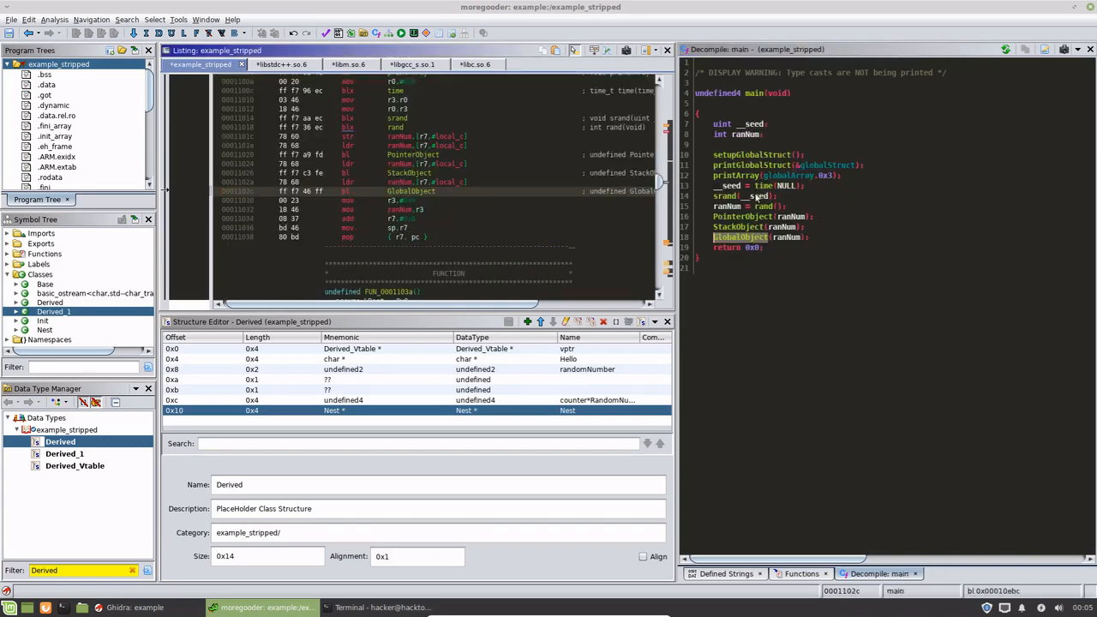
{"action": "mouse_move", "coordinate": [758, 94]}
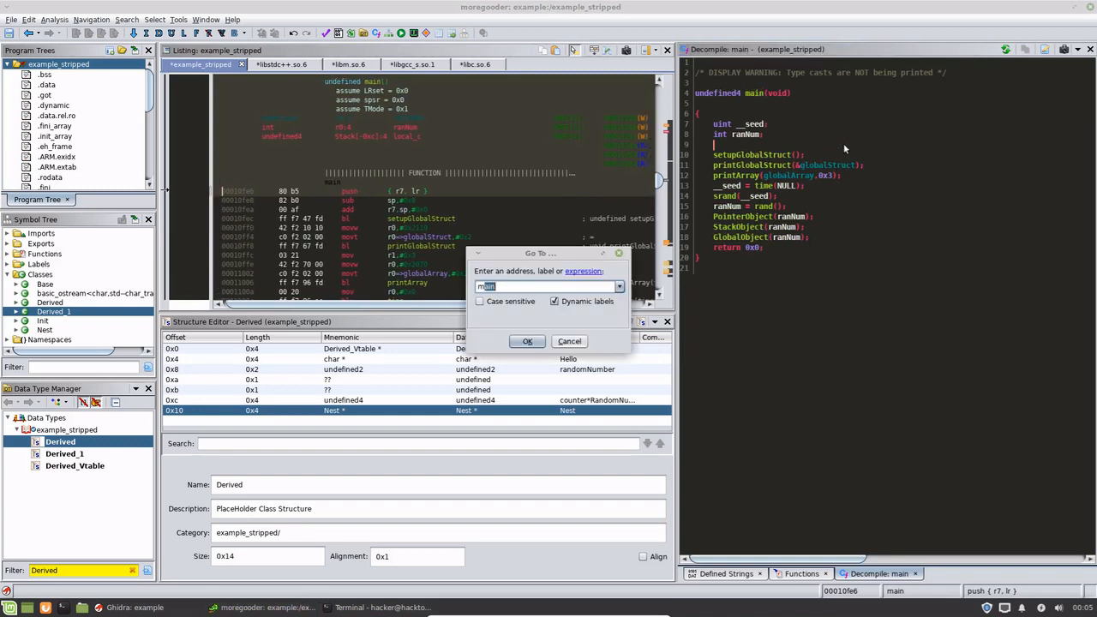
Jump to the entry function by entering 'entry' in the Go To dialog
{"action": "type", "text": "entr"}
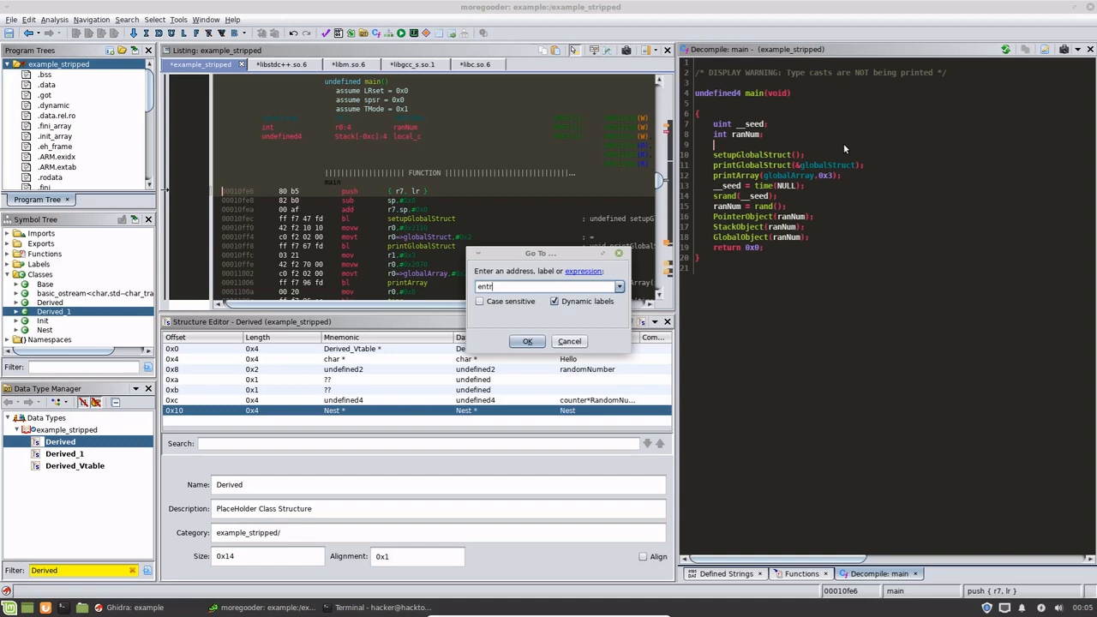
{"action": "left_click", "coordinate": [527, 341]}
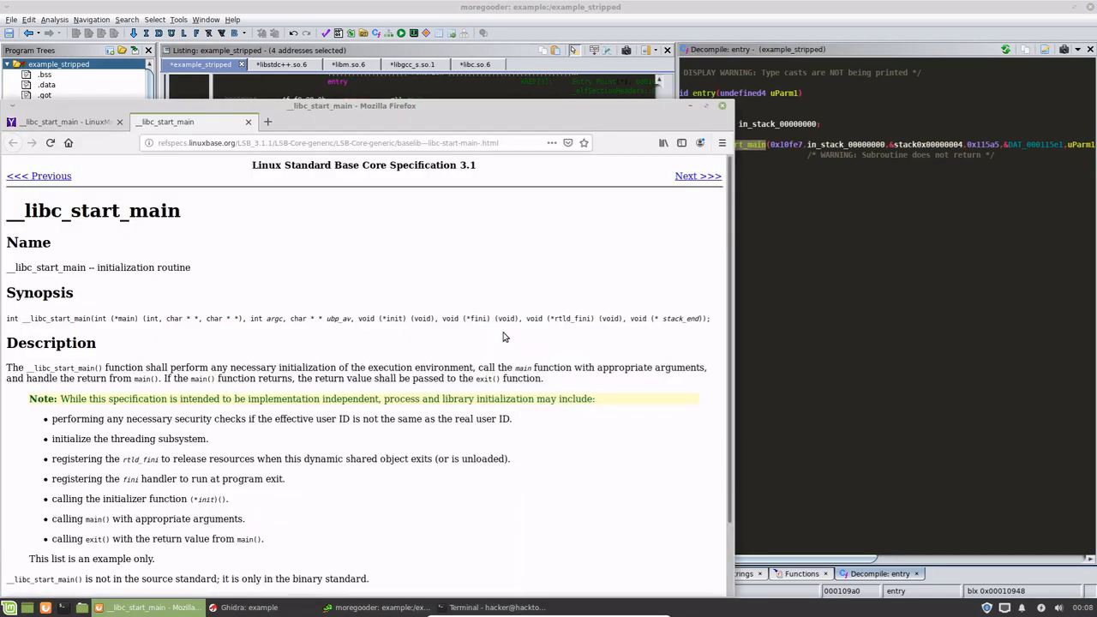
{"action": "mouse_move", "coordinate": [429, 258]}
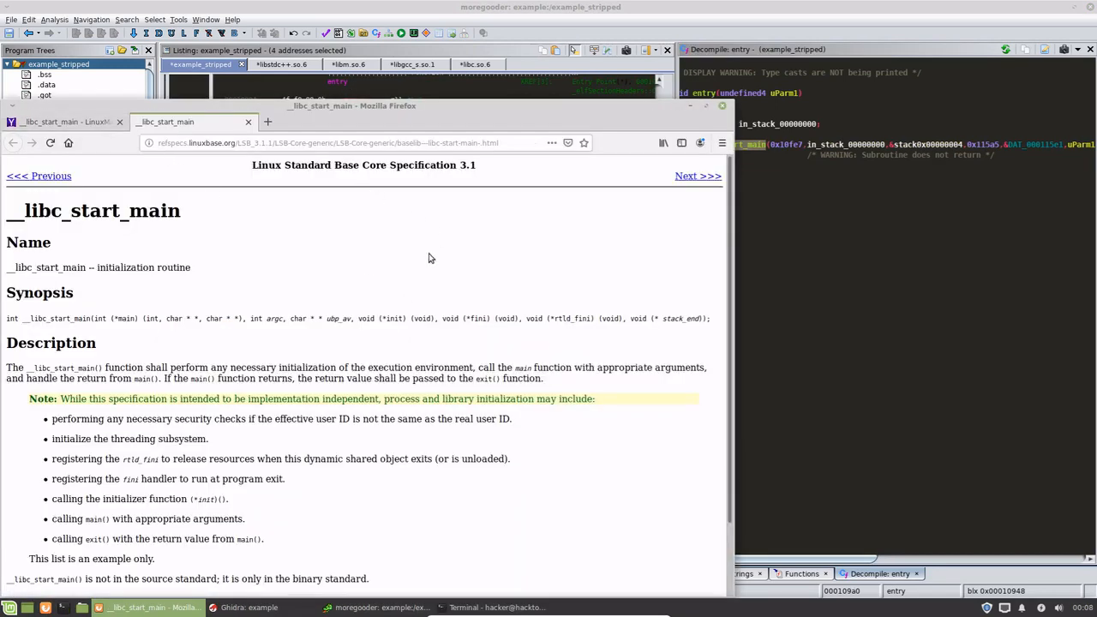
{"action": "mouse_move", "coordinate": [117, 318]}
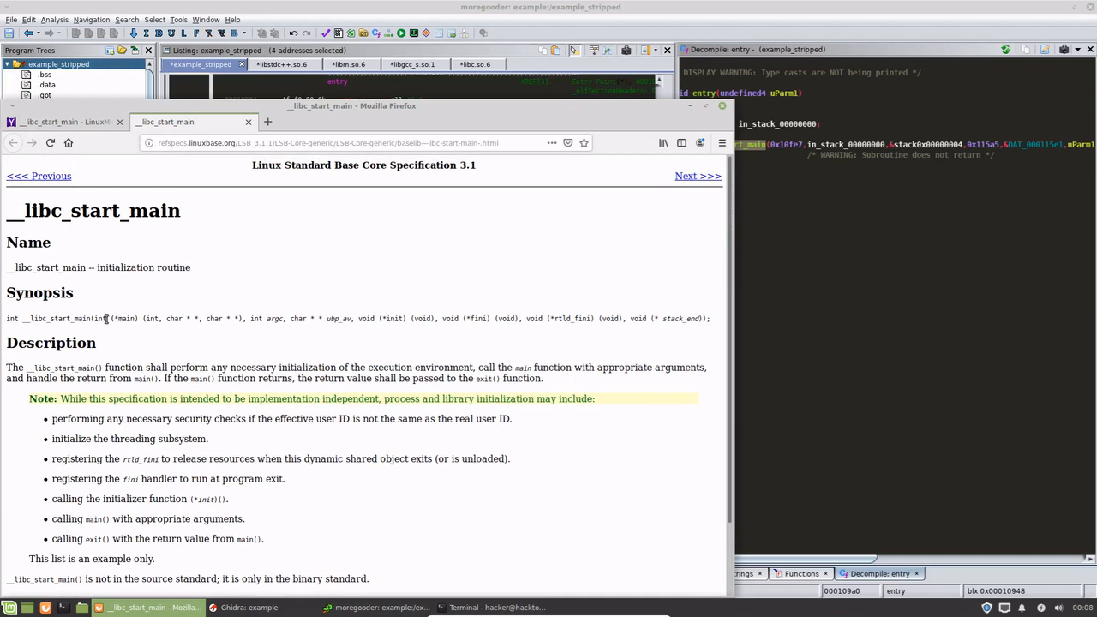
{"action": "double_click", "coordinate": [126, 318]}
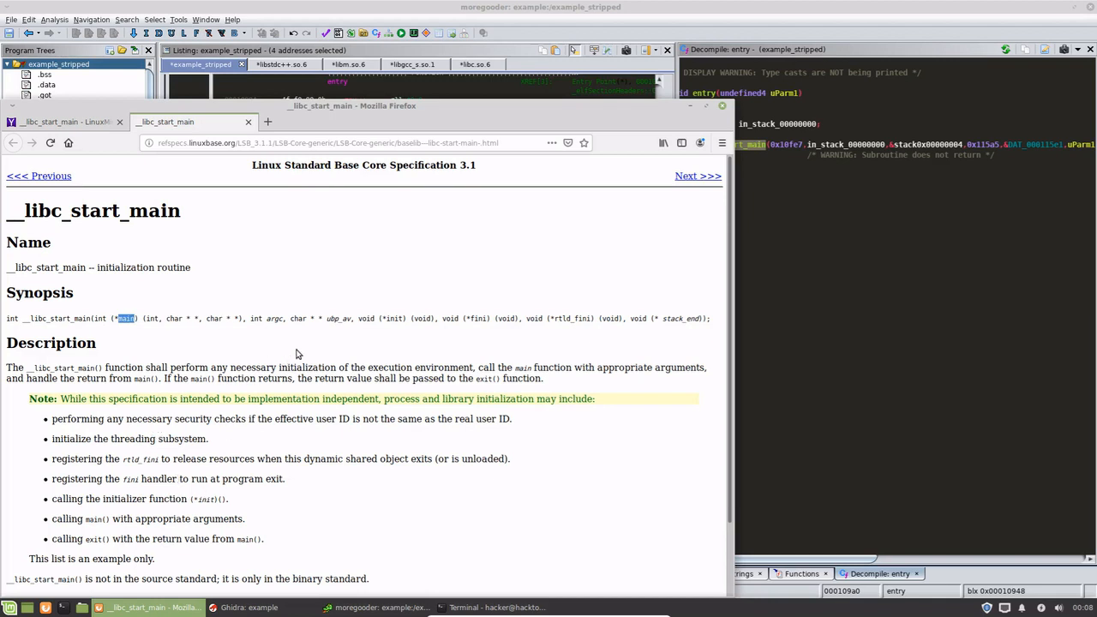
{"action": "mouse_move", "coordinate": [489, 319]}
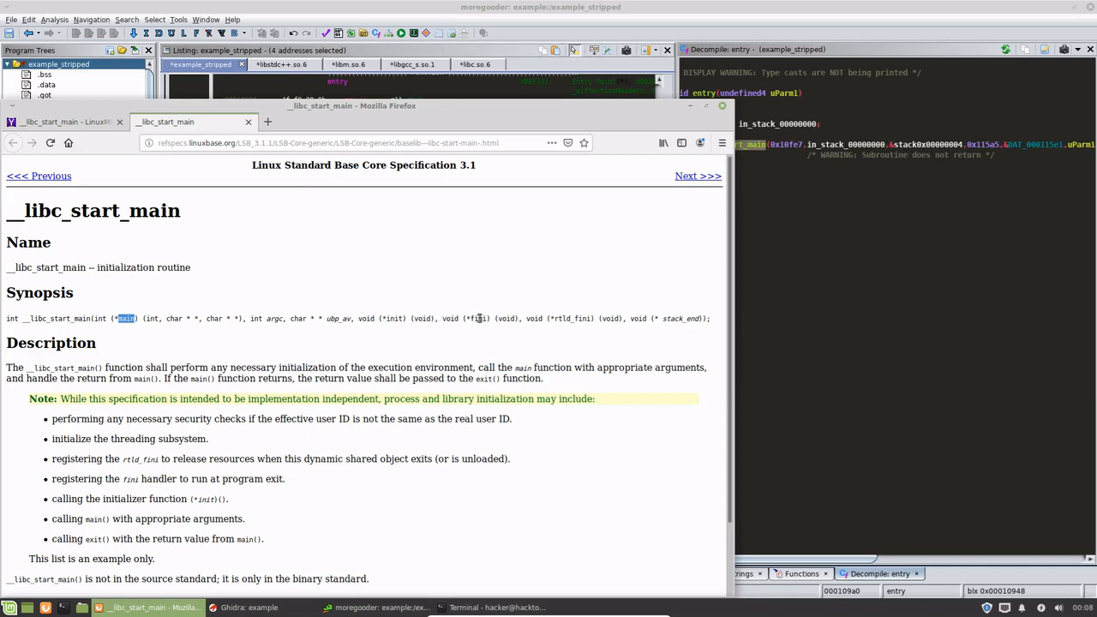
{"action": "mouse_move", "coordinate": [67, 439]}
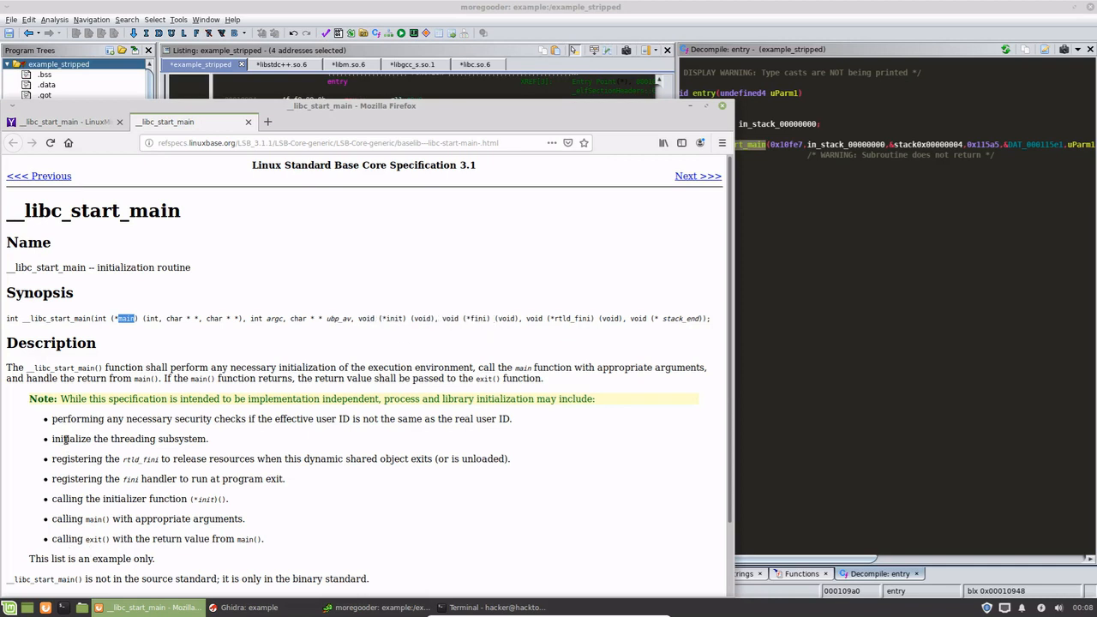
{"action": "mouse_move", "coordinate": [82, 529]}
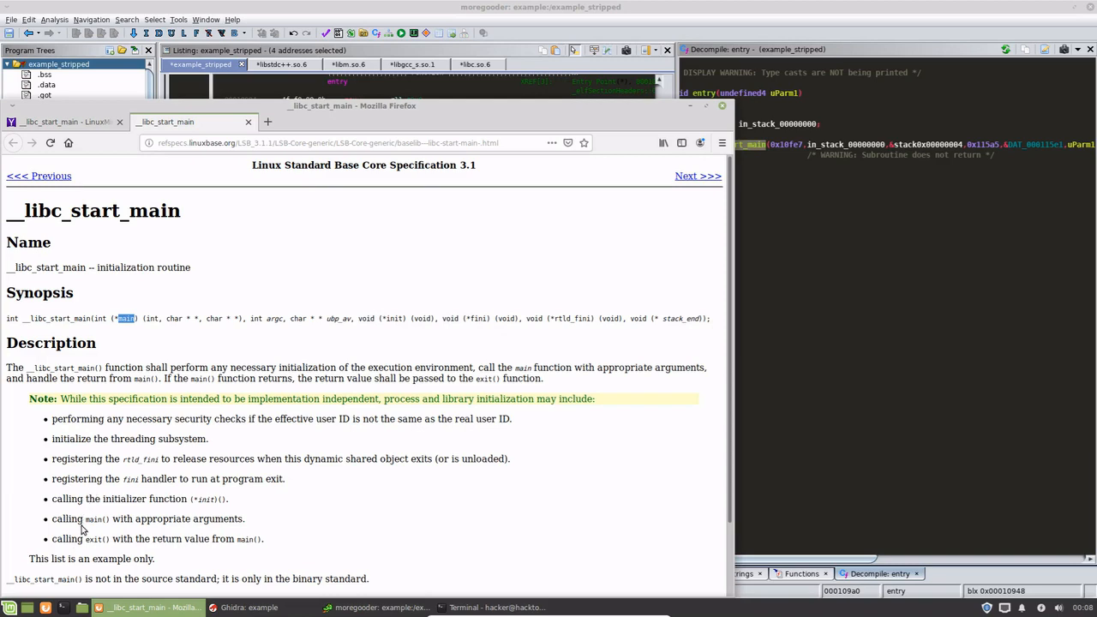
{"action": "scroll", "scroll_direction": "down", "scroll_amount": 3}
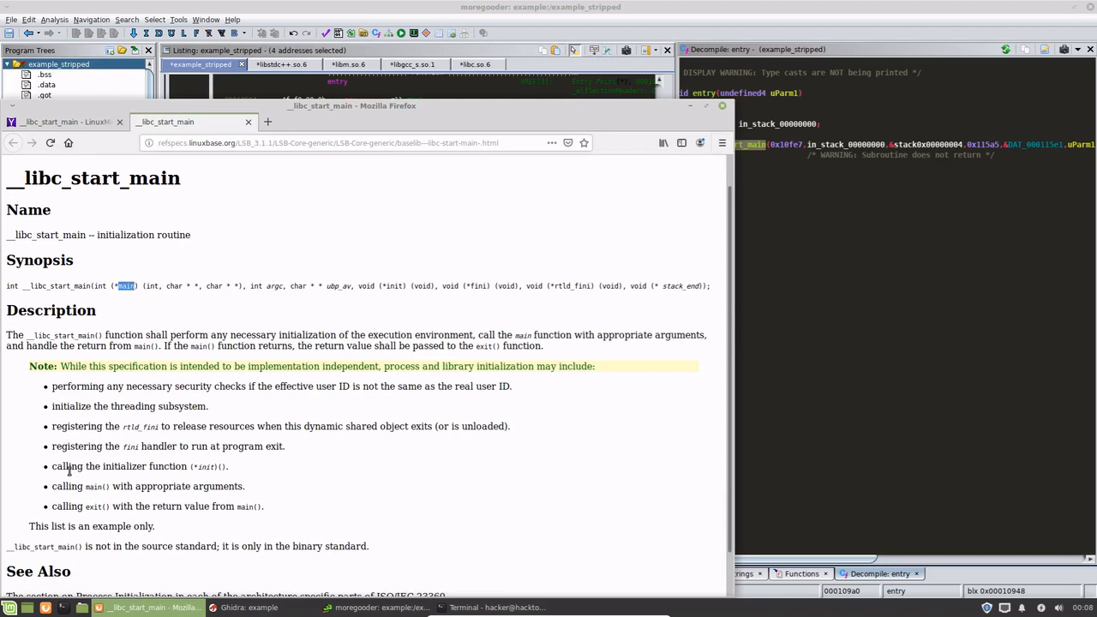
{"action": "mouse_move", "coordinate": [95, 500]}
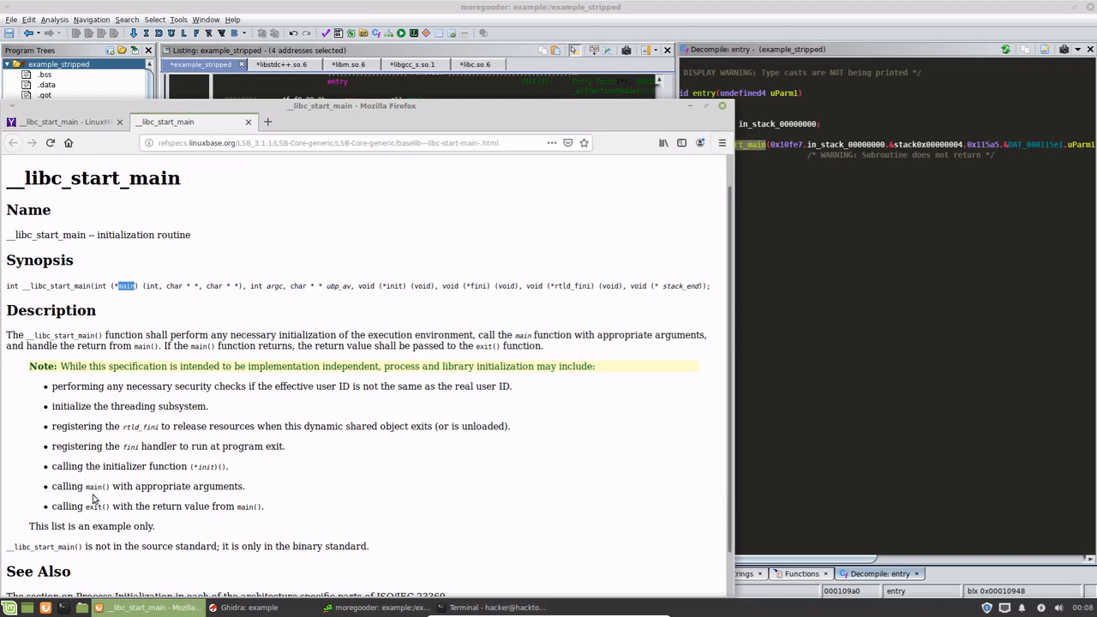
{"action": "mouse_move", "coordinate": [126, 487]}
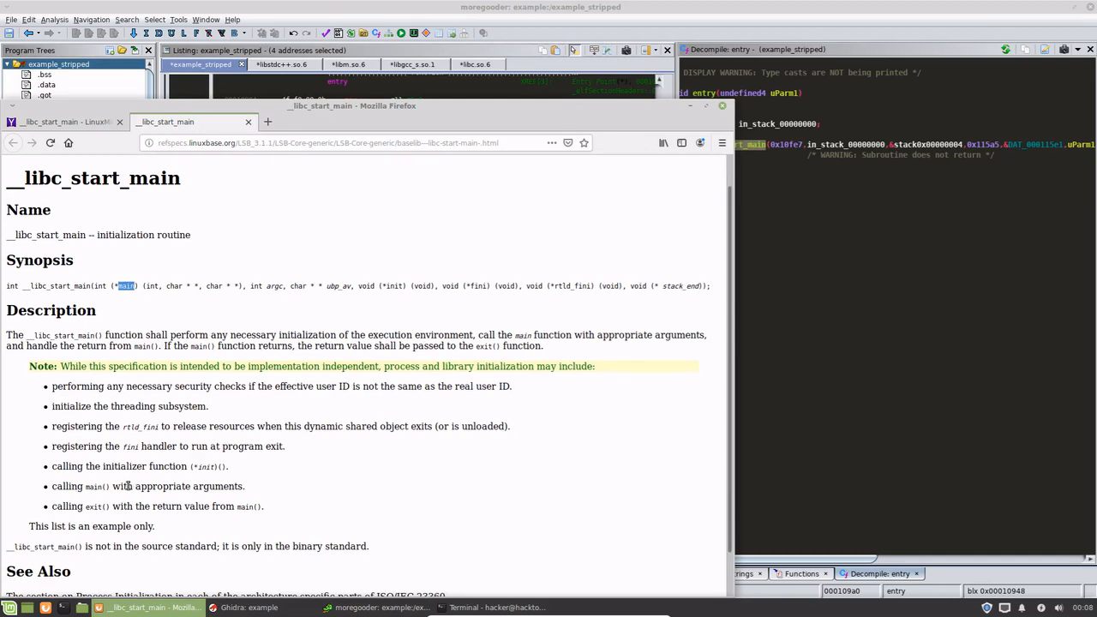
{"action": "mouse_move", "coordinate": [134, 535]}
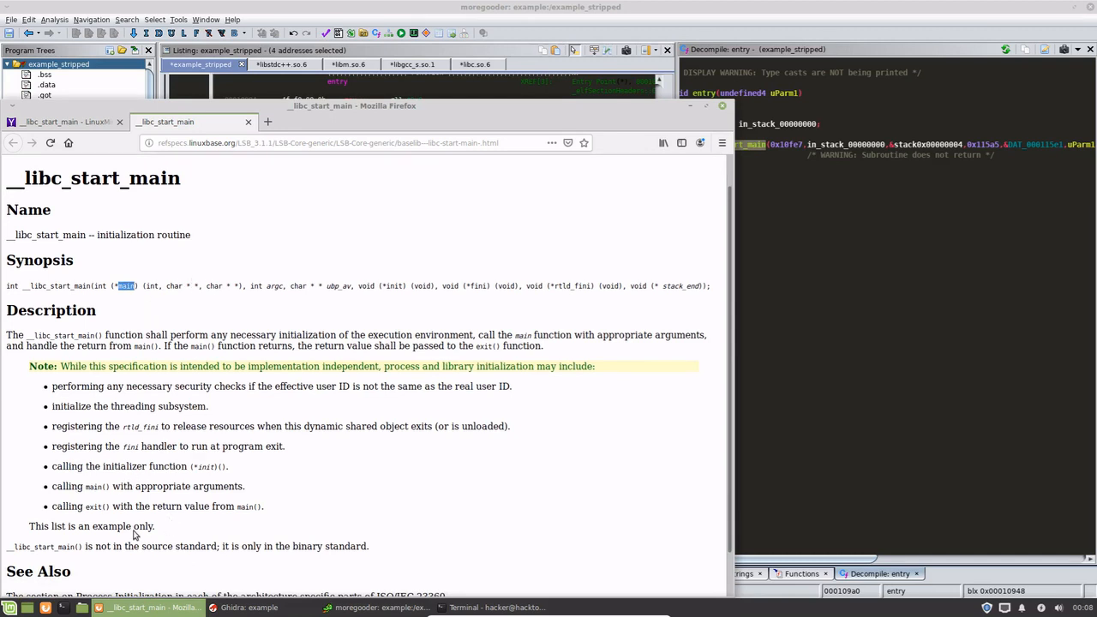
{"action": "mouse_move", "coordinate": [72, 466]}
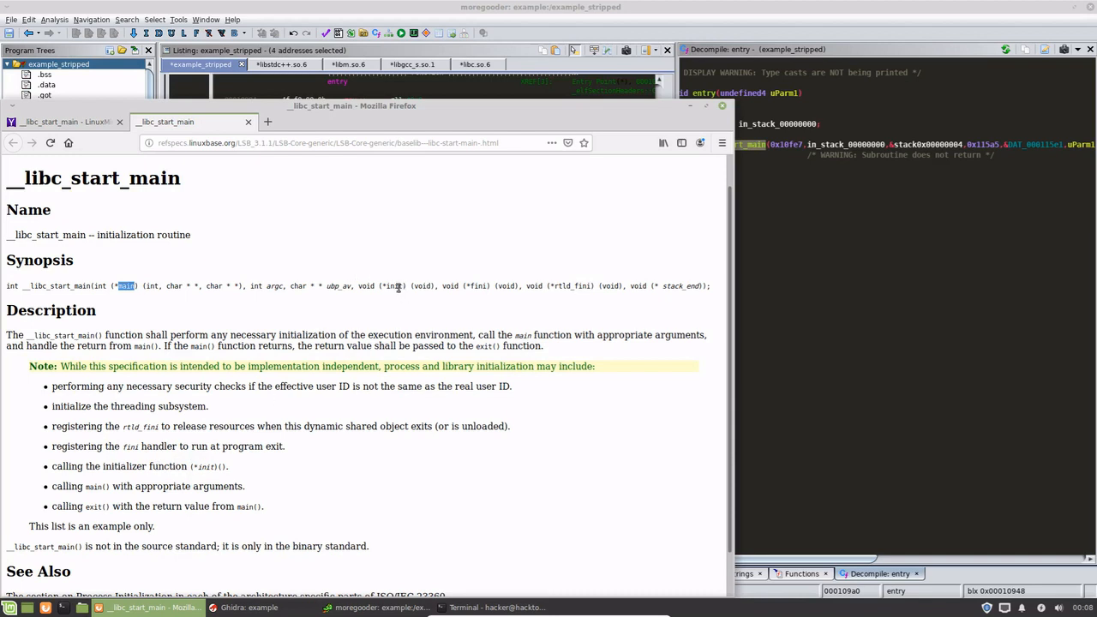
{"action": "mouse_move", "coordinate": [150, 466]}
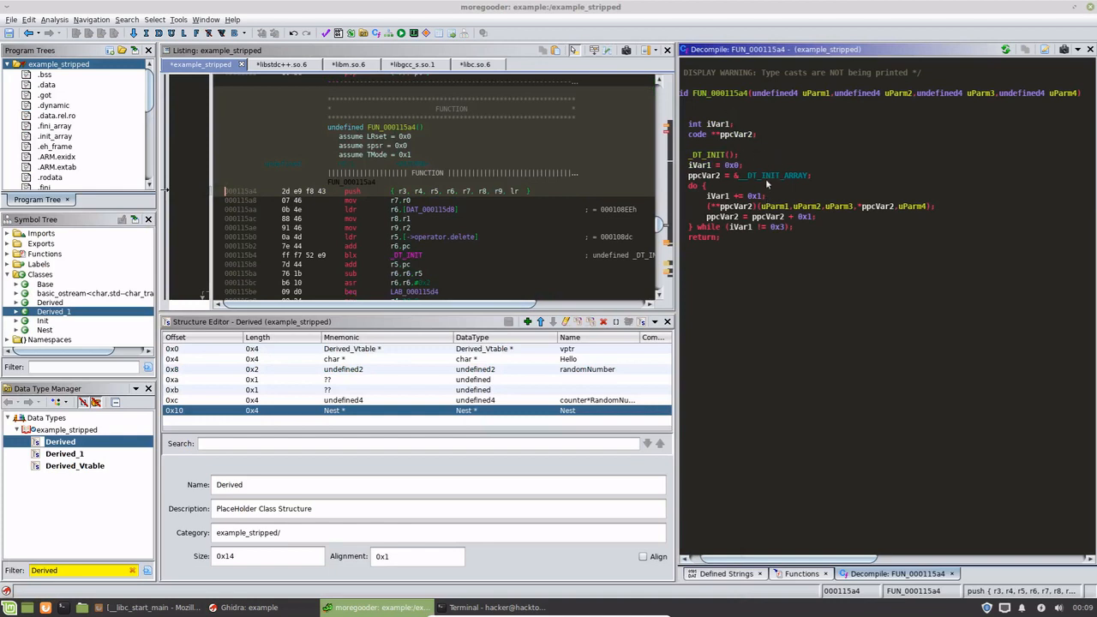
Scroll through the init-array code and follow the function called from _INIT_2
{"action": "scroll", "scroll_direction": "down", "scroll_amount": 3}
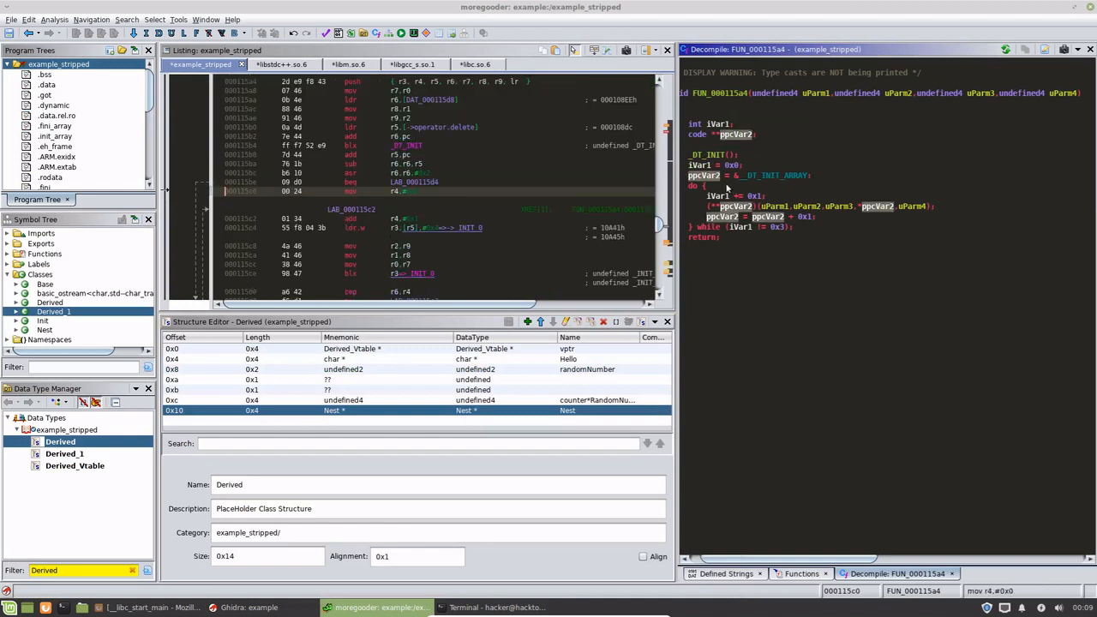
{"action": "mouse_move", "coordinate": [763, 199]}
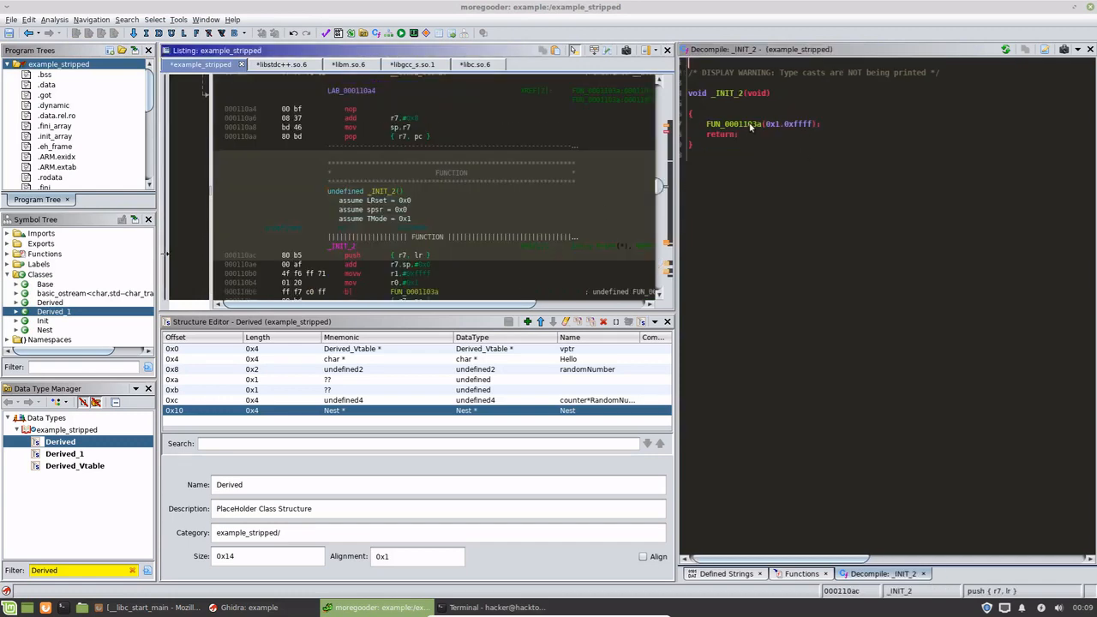
{"action": "double_click", "coordinate": [743, 124]}
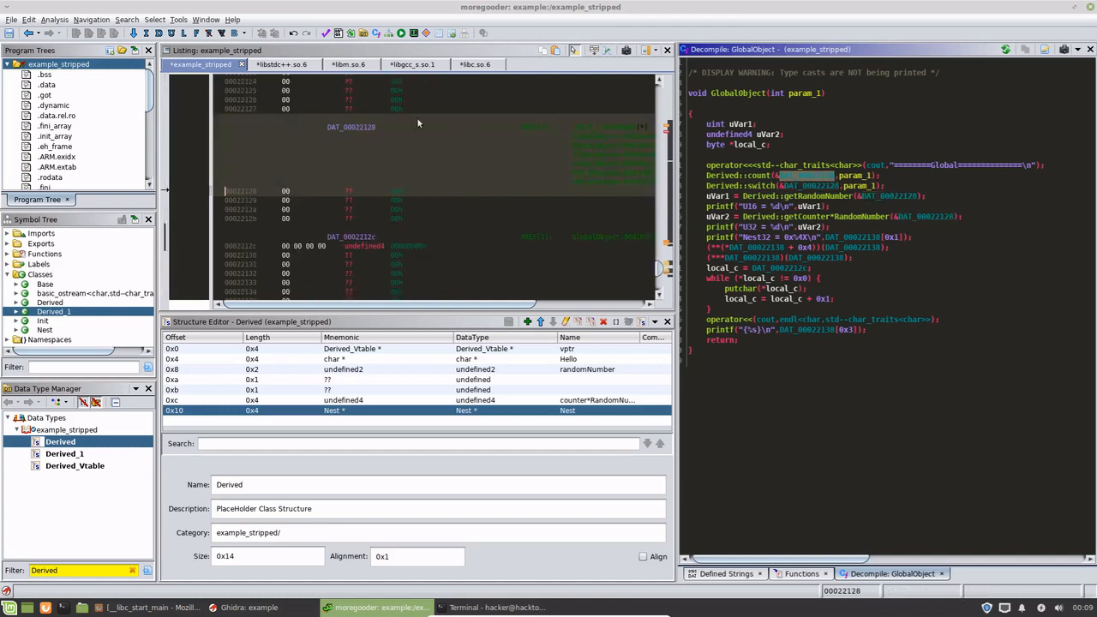
{"action": "mouse_move", "coordinate": [590, 131]}
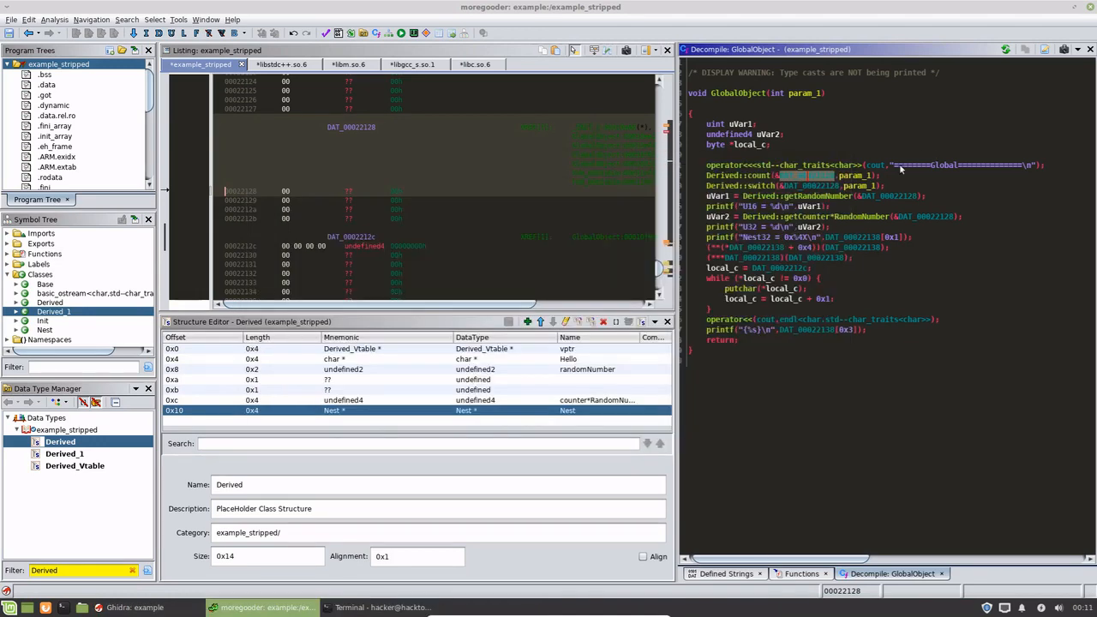
{"action": "mouse_move", "coordinate": [806, 205]}
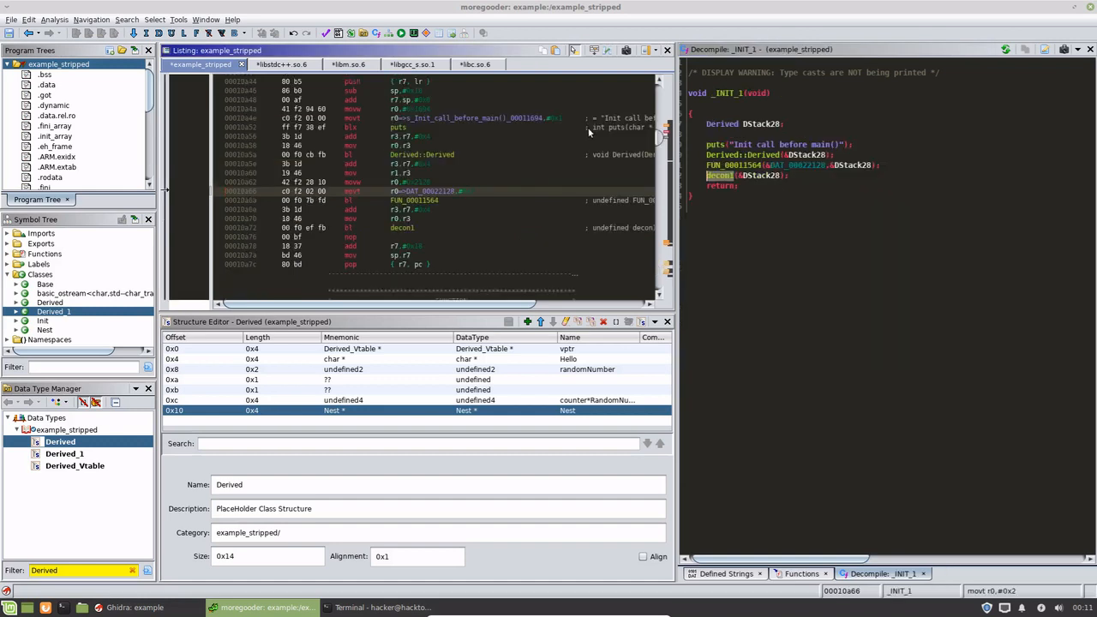
Follow _INIT_1's call into the Derived constructor to decompile it
{"action": "left_click", "coordinate": [793, 165]}
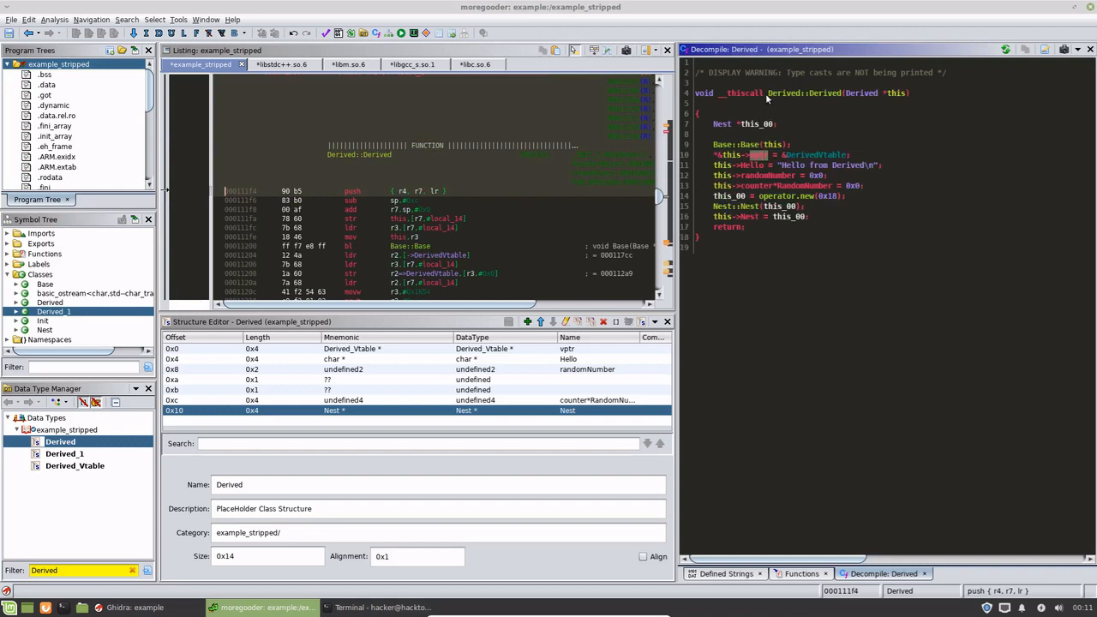
{"action": "mouse_move", "coordinate": [154, 50]}
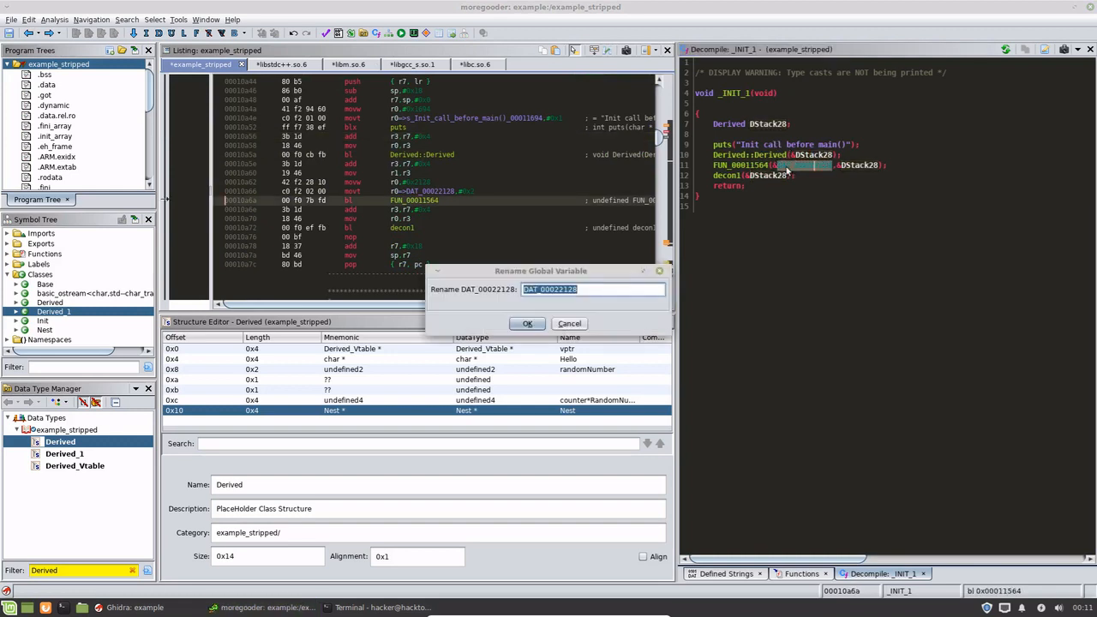
Rename DAT_00022128 to g_Derived and give FUN_00011564 two Derived* parameters
{"action": "type", "text": "Derived"}
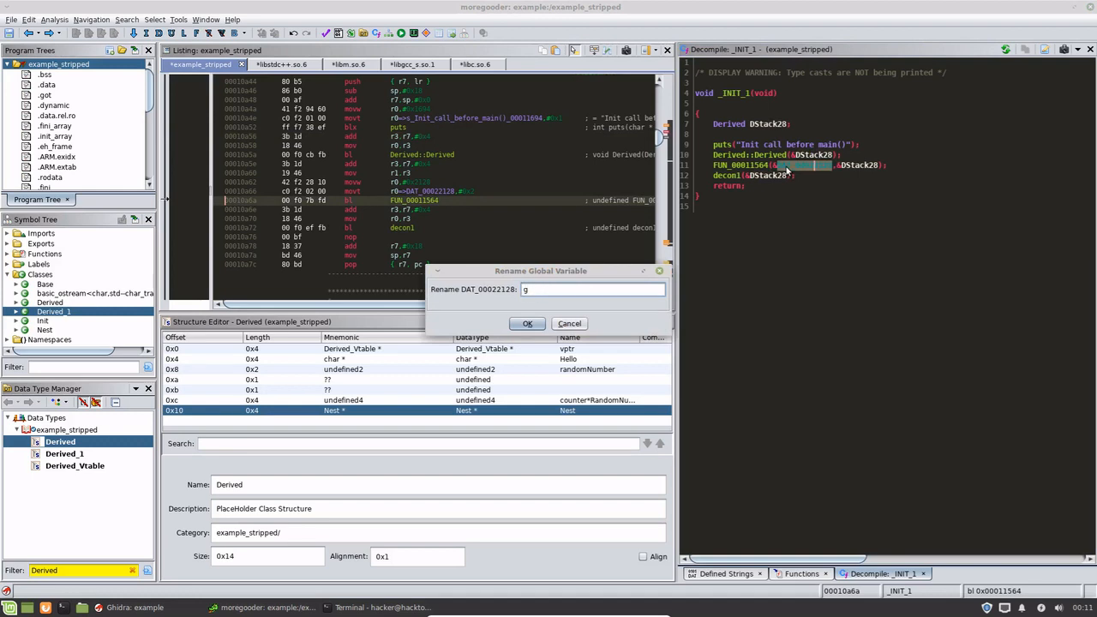
{"action": "type", "text": "_Der"}
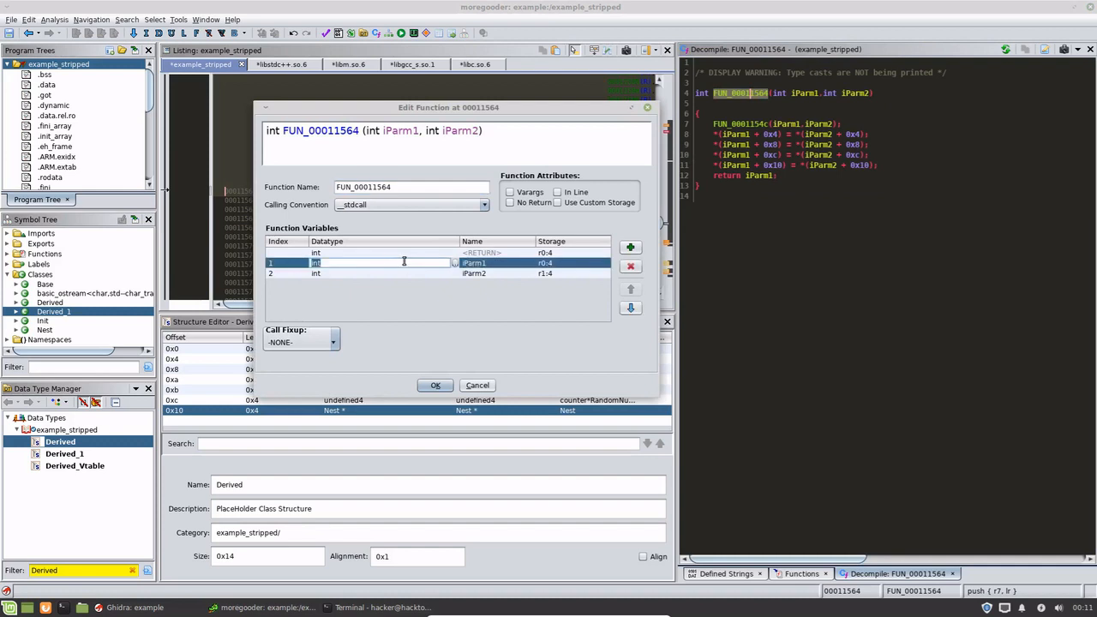
{"action": "type", "text": "Derived"}
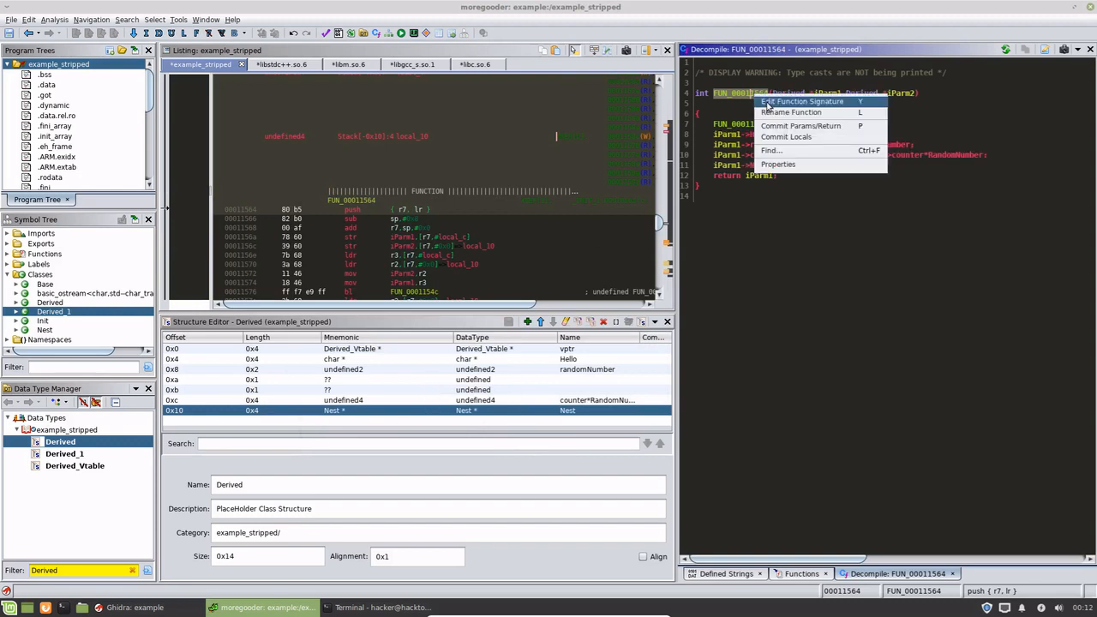
Rename FUN_00011564 to CopyDerivedObject
{"action": "left_click", "coordinate": [790, 112]}
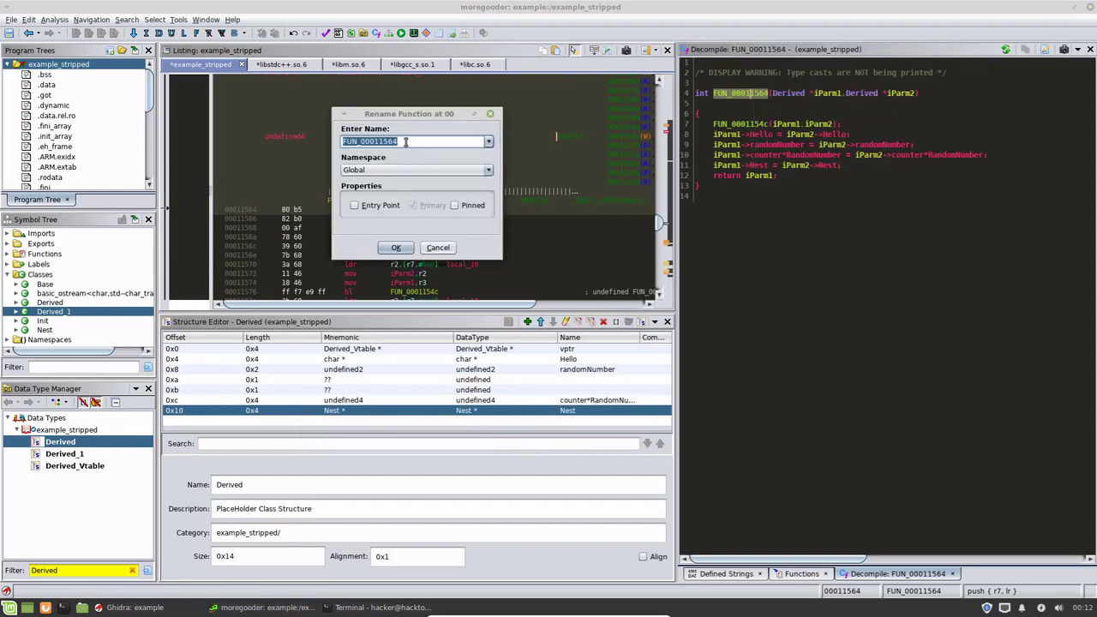
{"action": "type", "text": "CopyDerivedObje"}
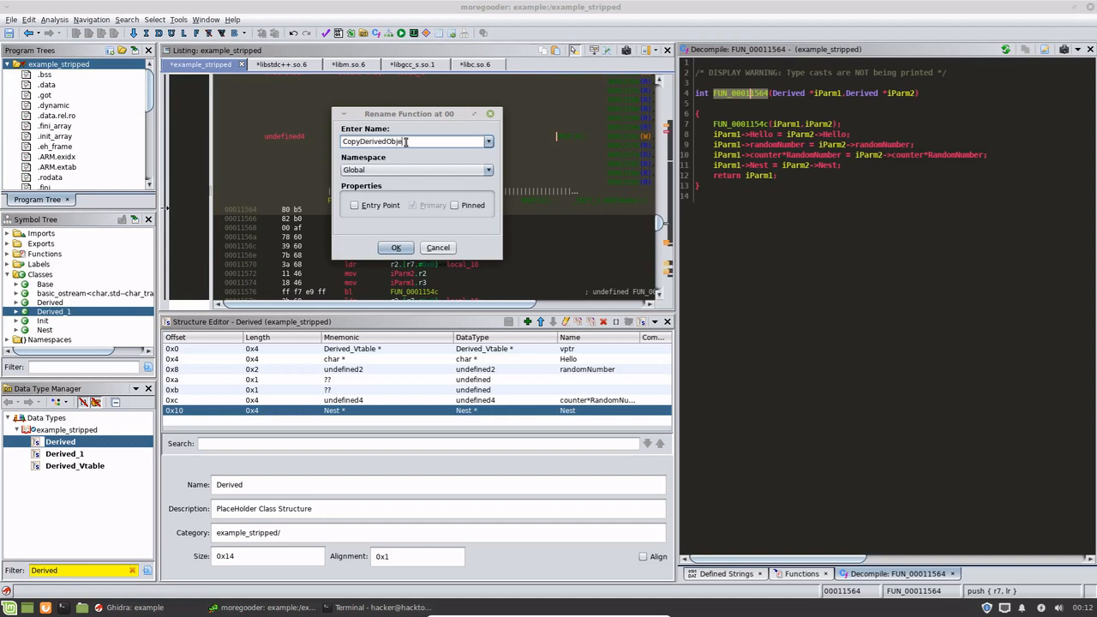
{"action": "left_click", "coordinate": [396, 247]}
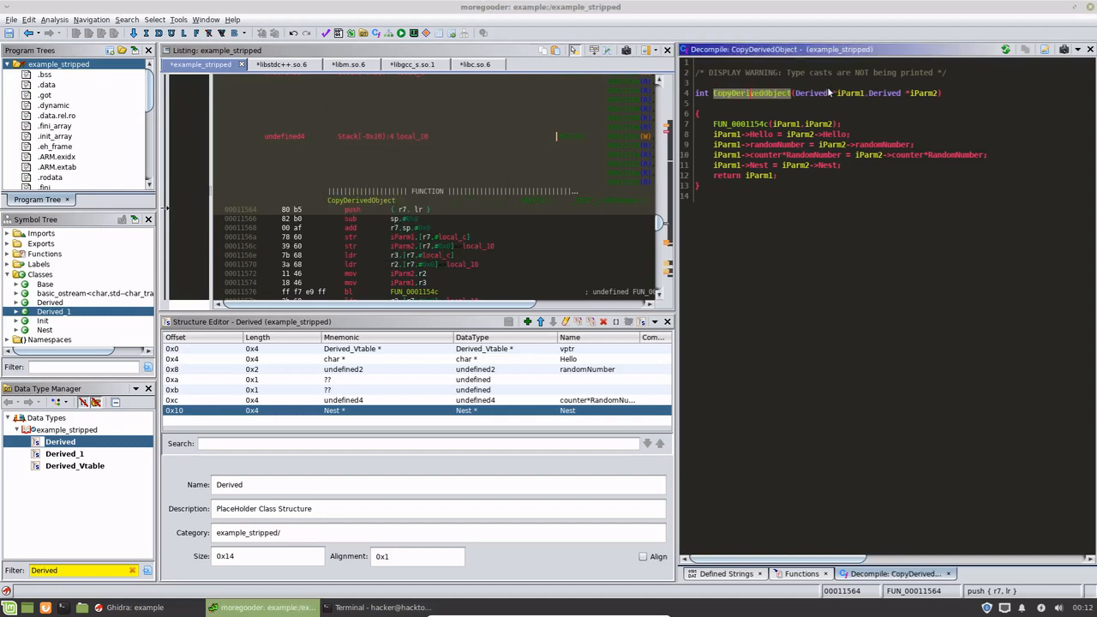
{"action": "mouse_move", "coordinate": [789, 124]}
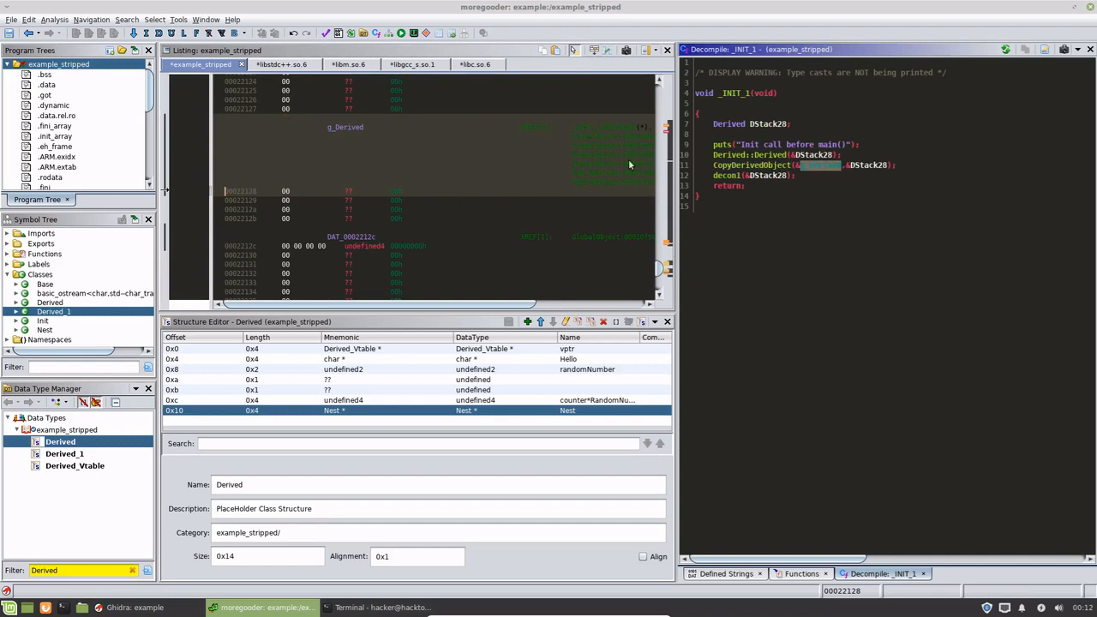
Apply the Derived structure data type to g_Derived in the Listing
{"action": "right_click", "coordinate": [345, 127]}
{"action": "type", "text": "Derived"}
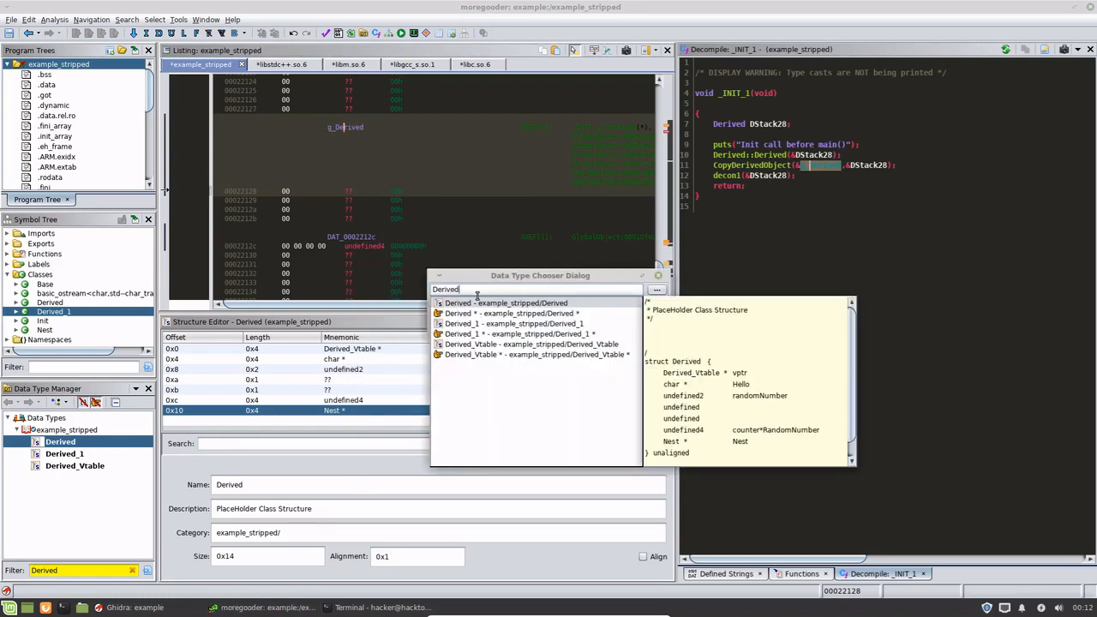
{"action": "left_click", "coordinate": [506, 302]}
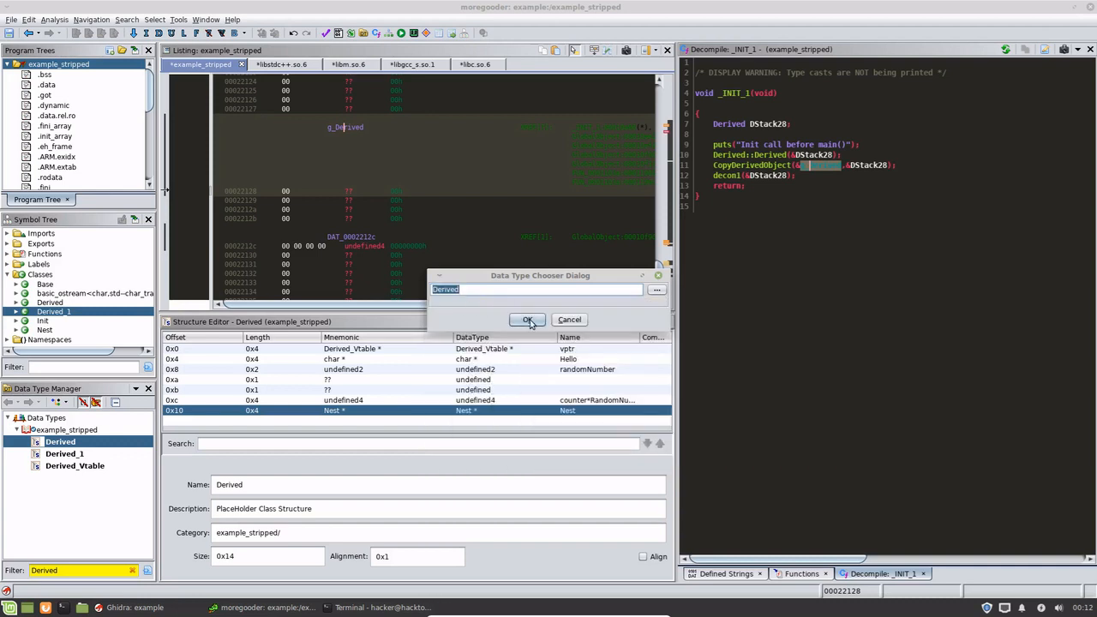
{"action": "left_click", "coordinate": [528, 319]}
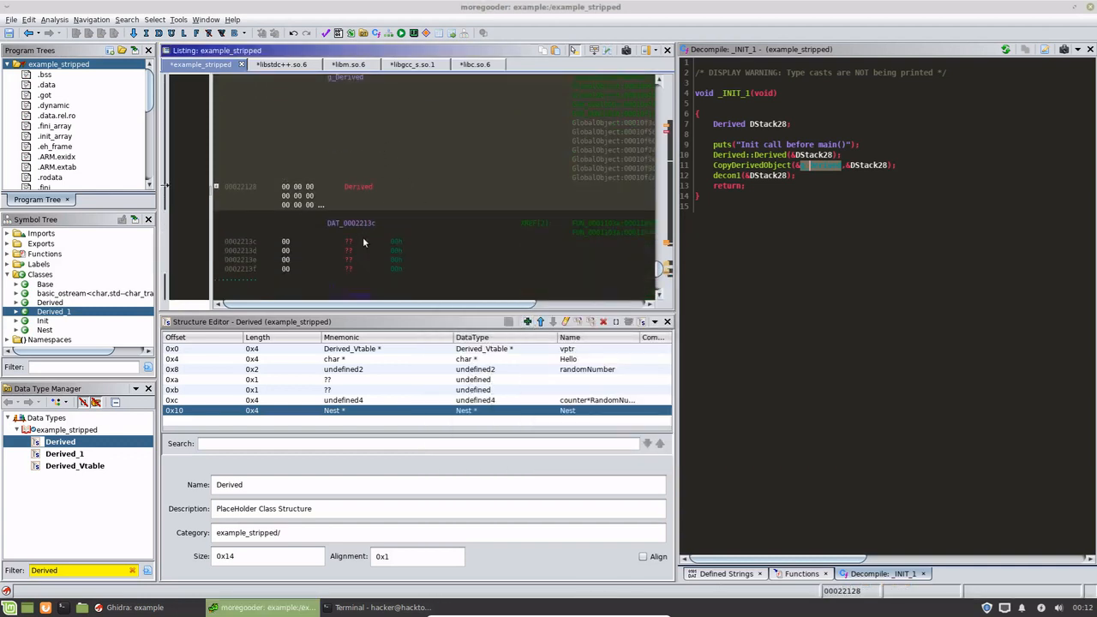
{"action": "scroll", "scroll_direction": "up", "scroll_amount": 3}
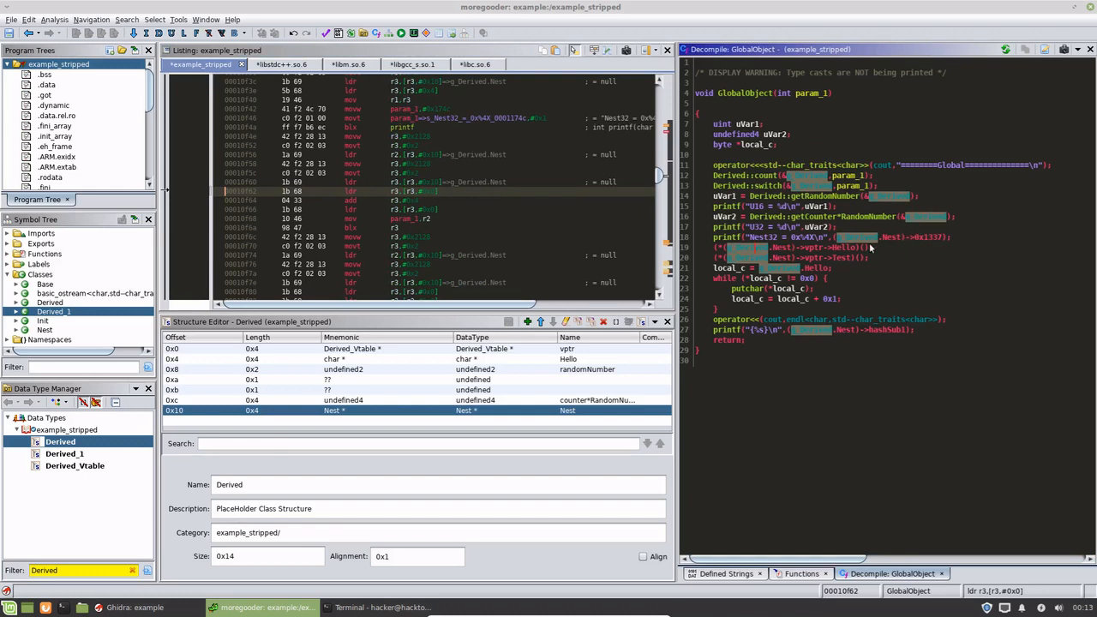
{"action": "mouse_move", "coordinate": [868, 248]}
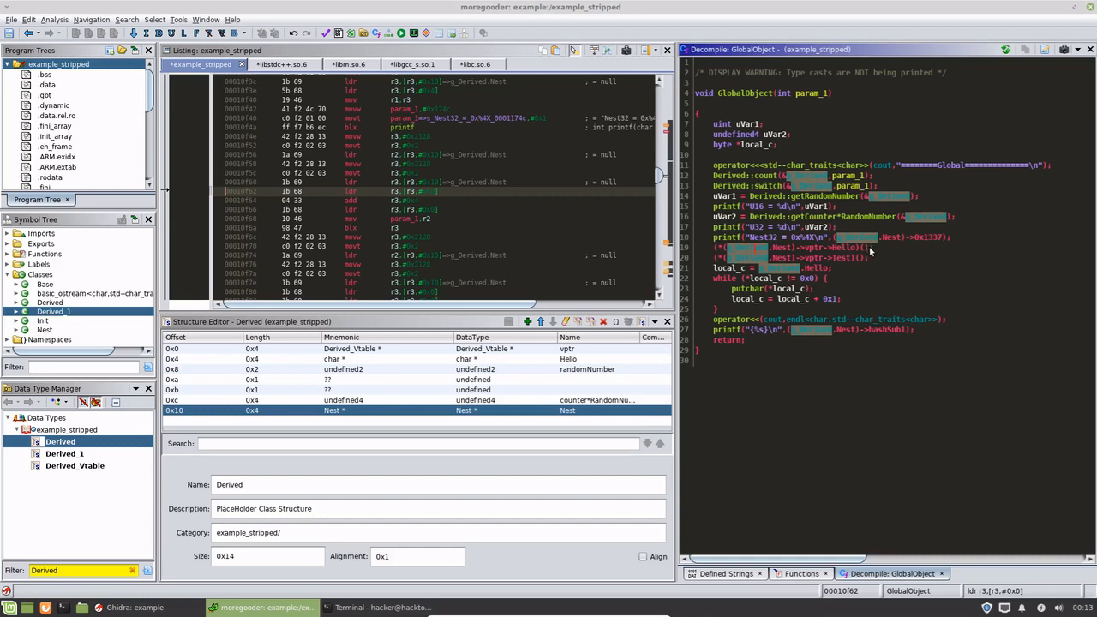
{"action": "mouse_move", "coordinate": [836, 352]}
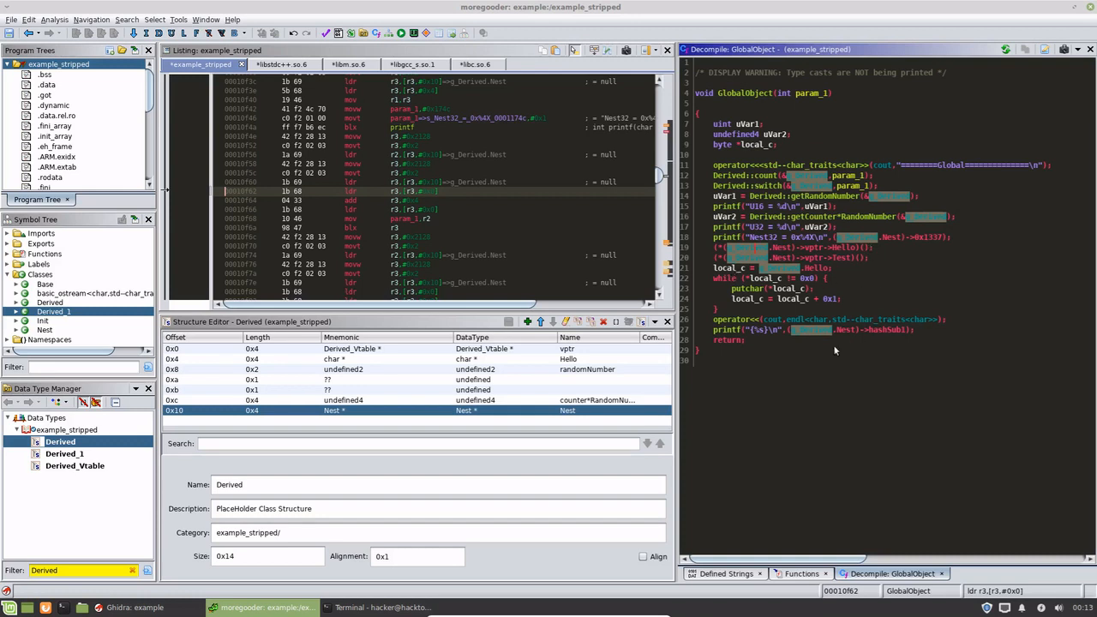
{"action": "mouse_move", "coordinate": [901, 277]}
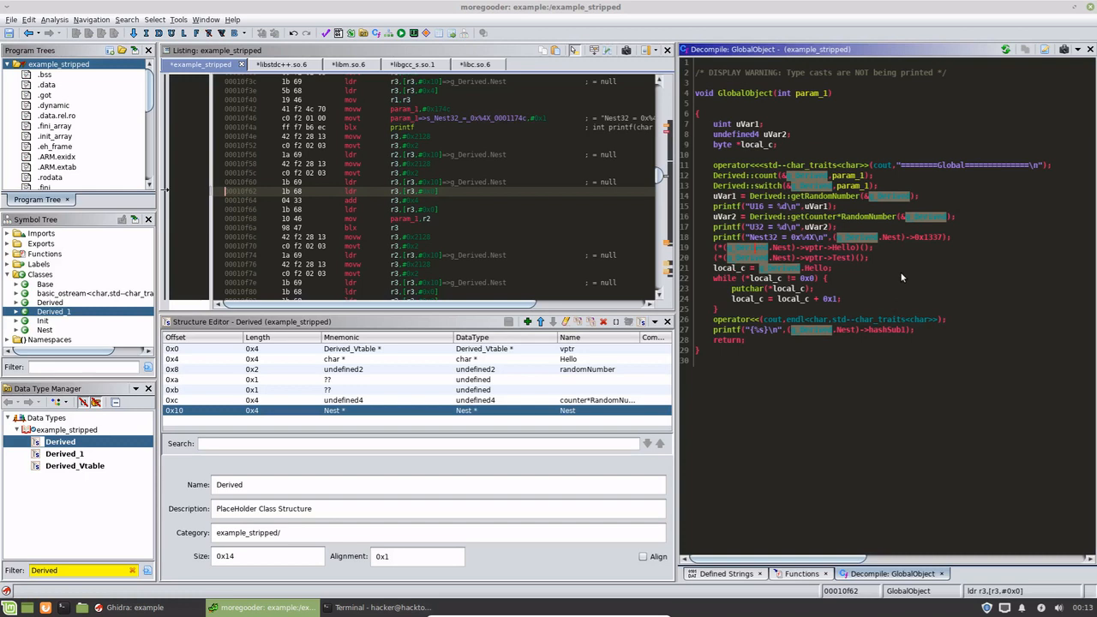